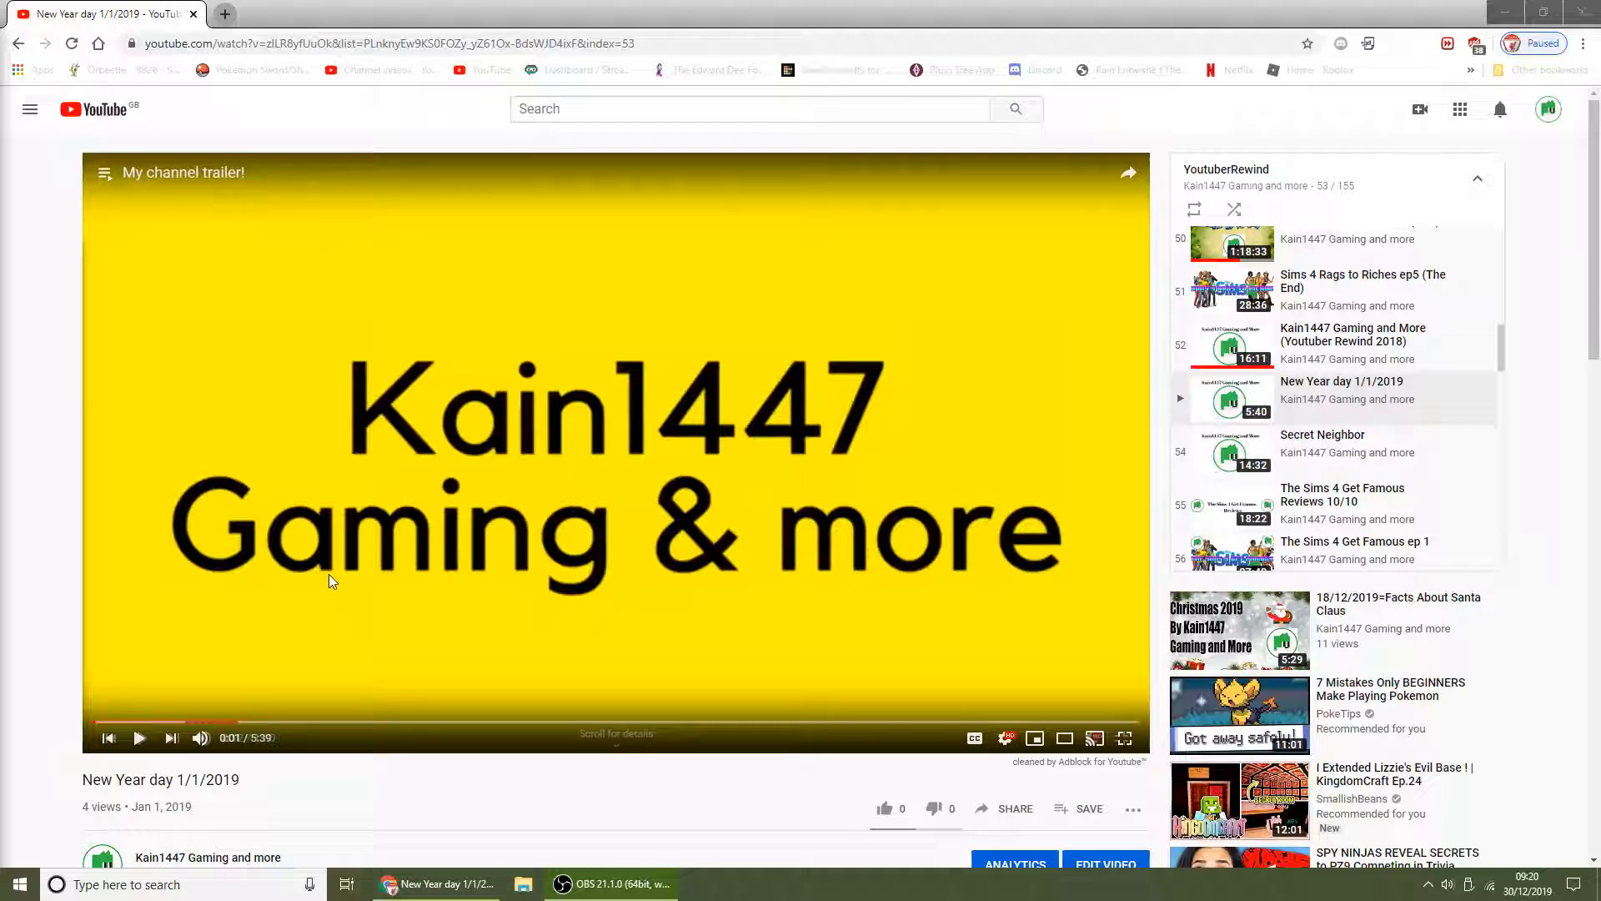
{"action": "mouse_move", "coordinate": [841, 70]}
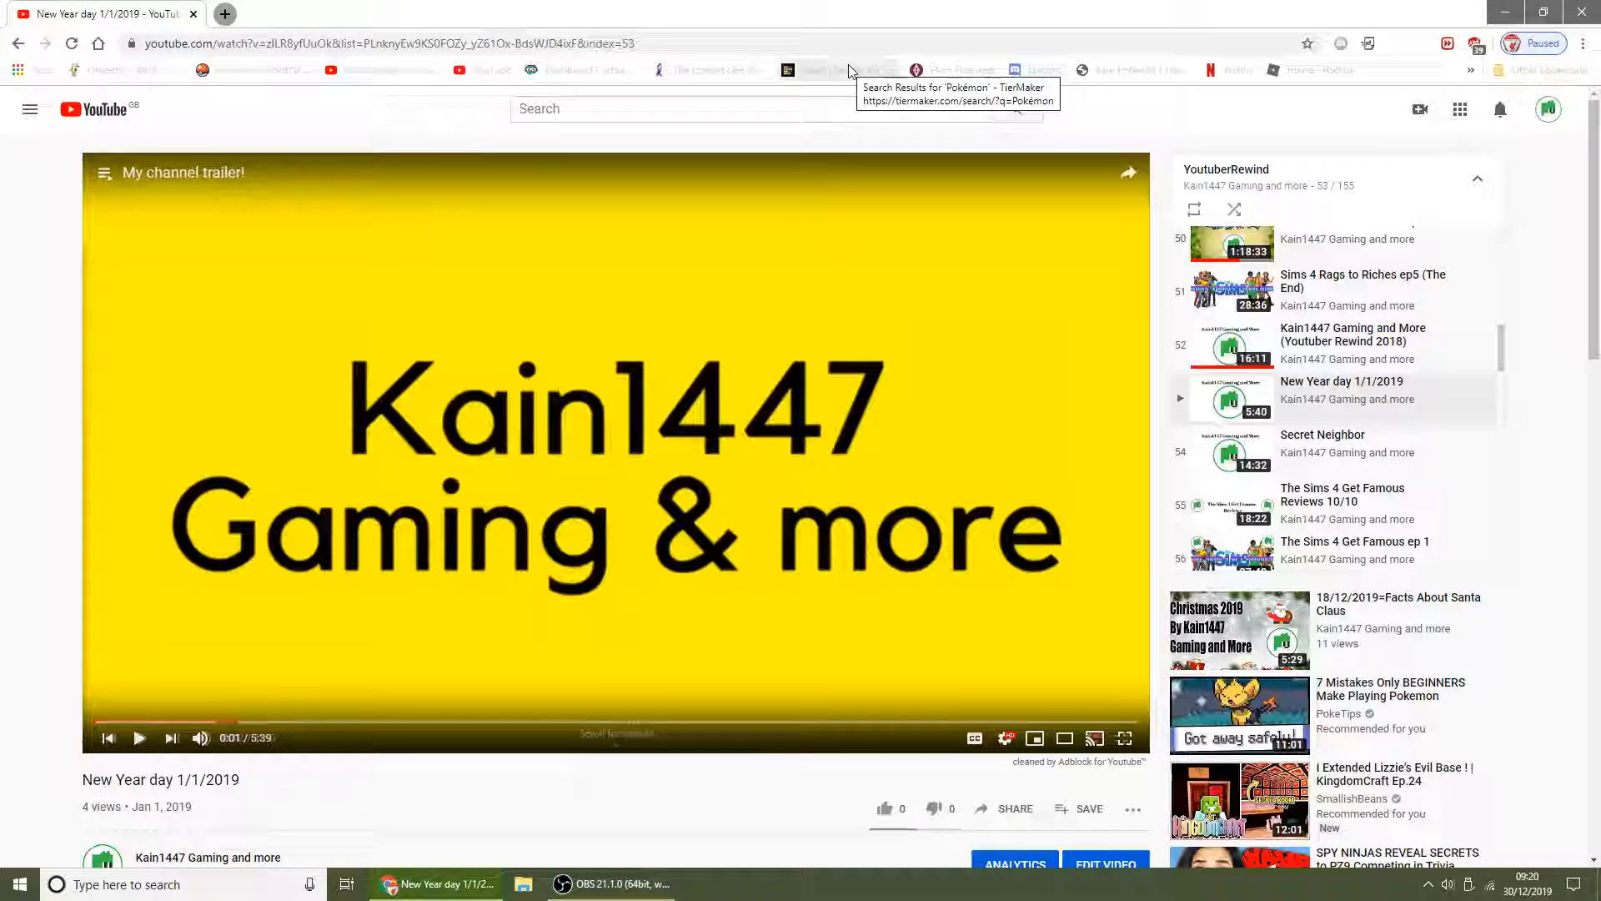
Switch to full screen and play, pause, then resume the New Year day 1/1/2019 trailer
{"action": "key", "text": "F11"}
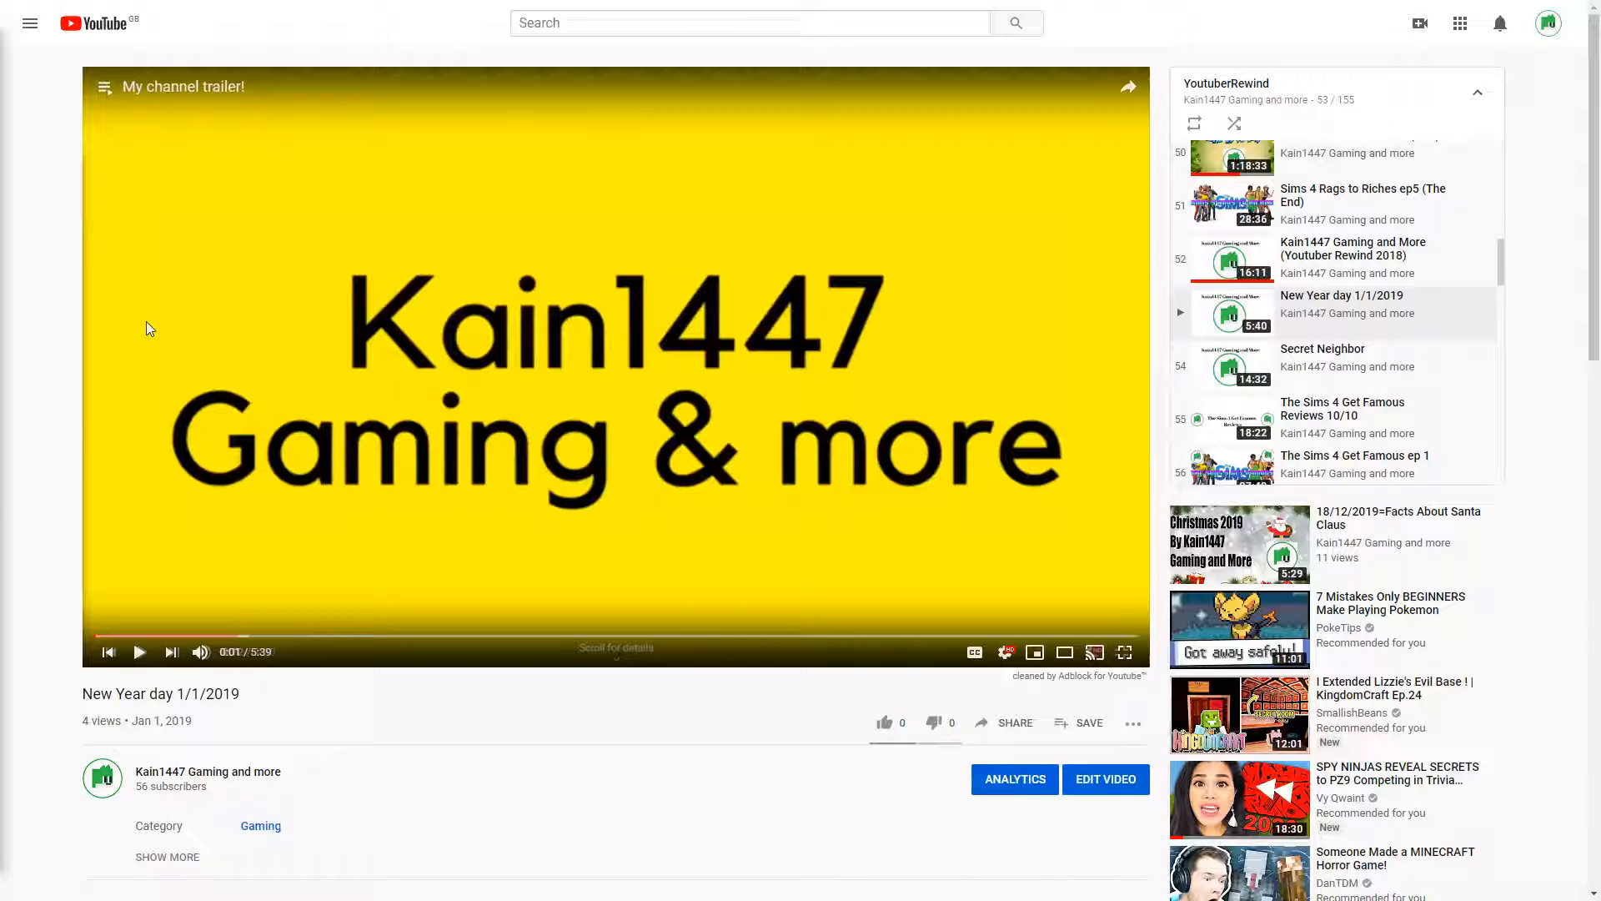
{"action": "left_click", "coordinate": [140, 652]}
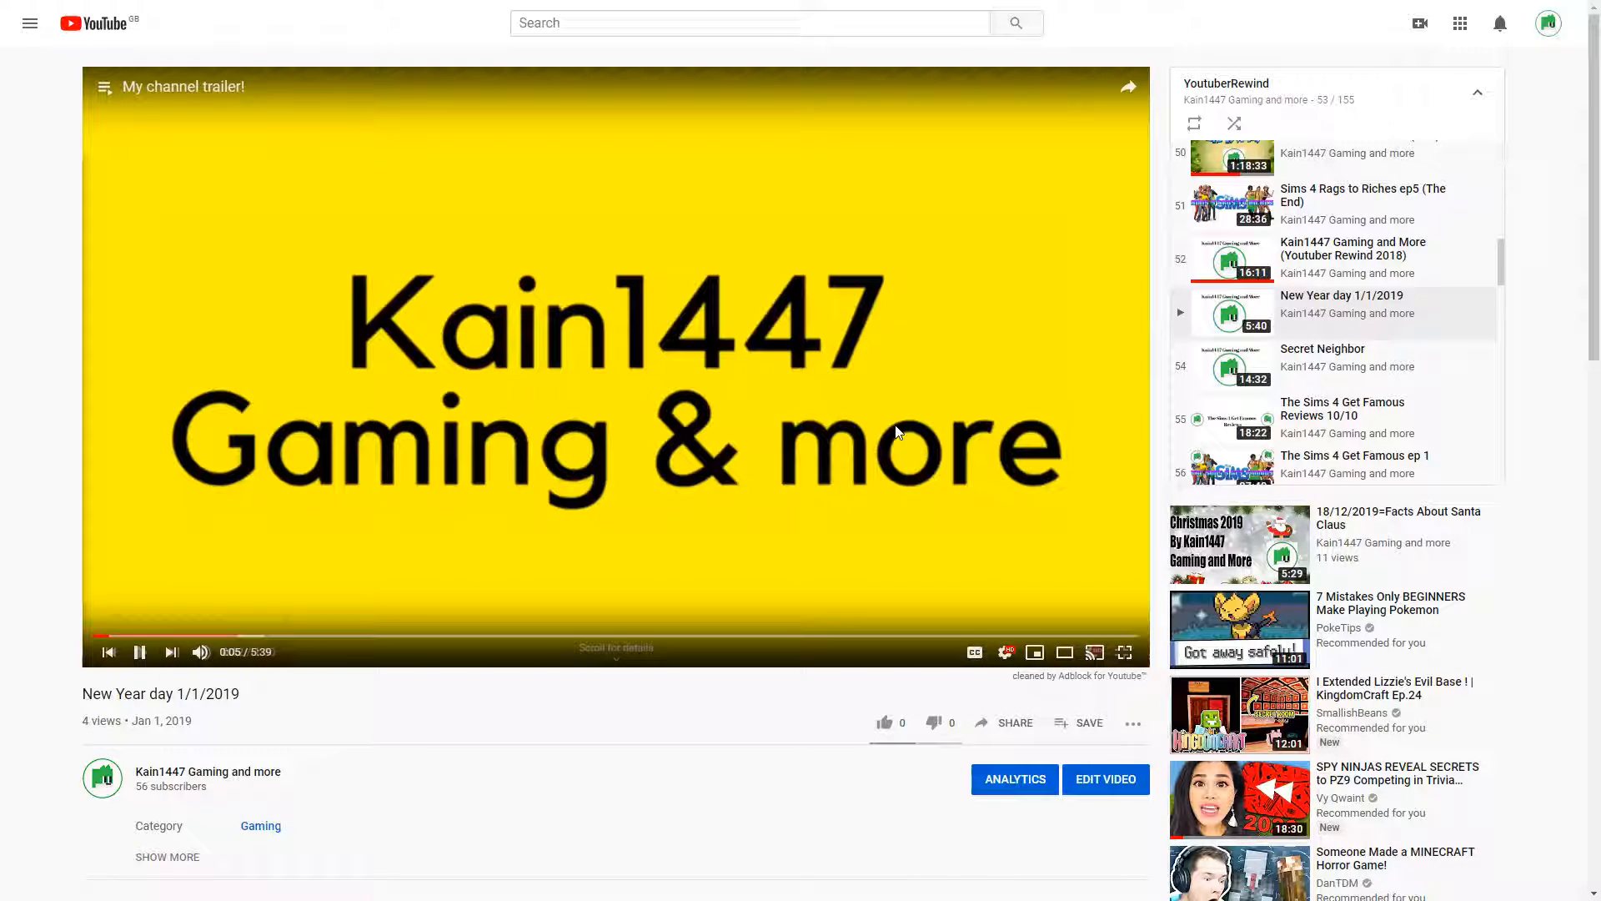
{"action": "left_click", "coordinate": [140, 652]}
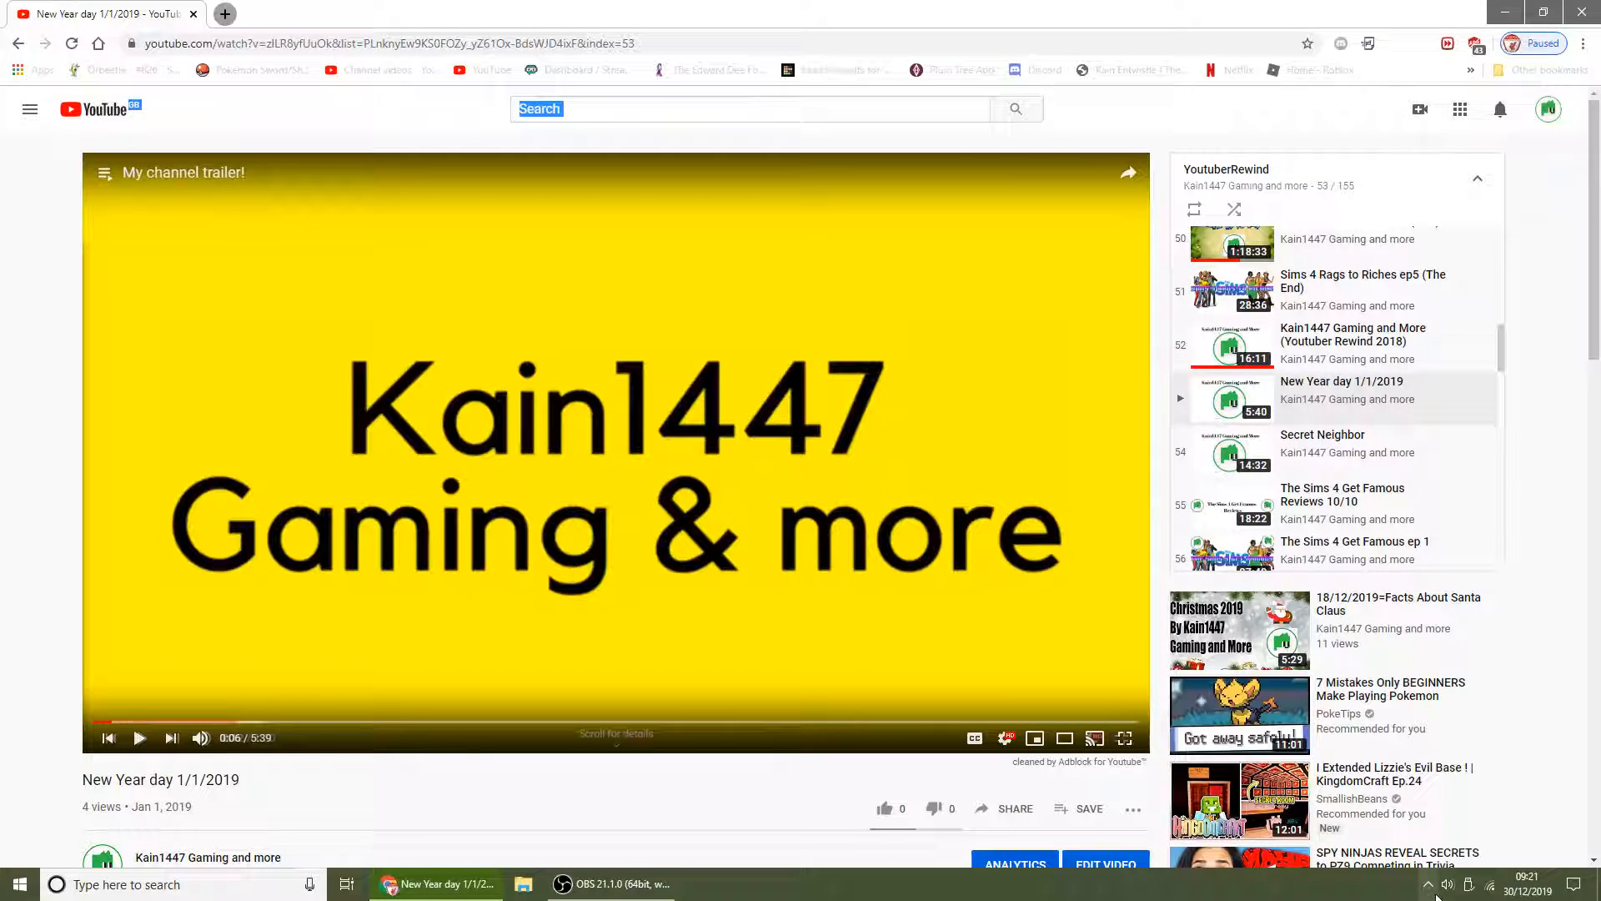
{"action": "left_click", "coordinate": [1449, 884]}
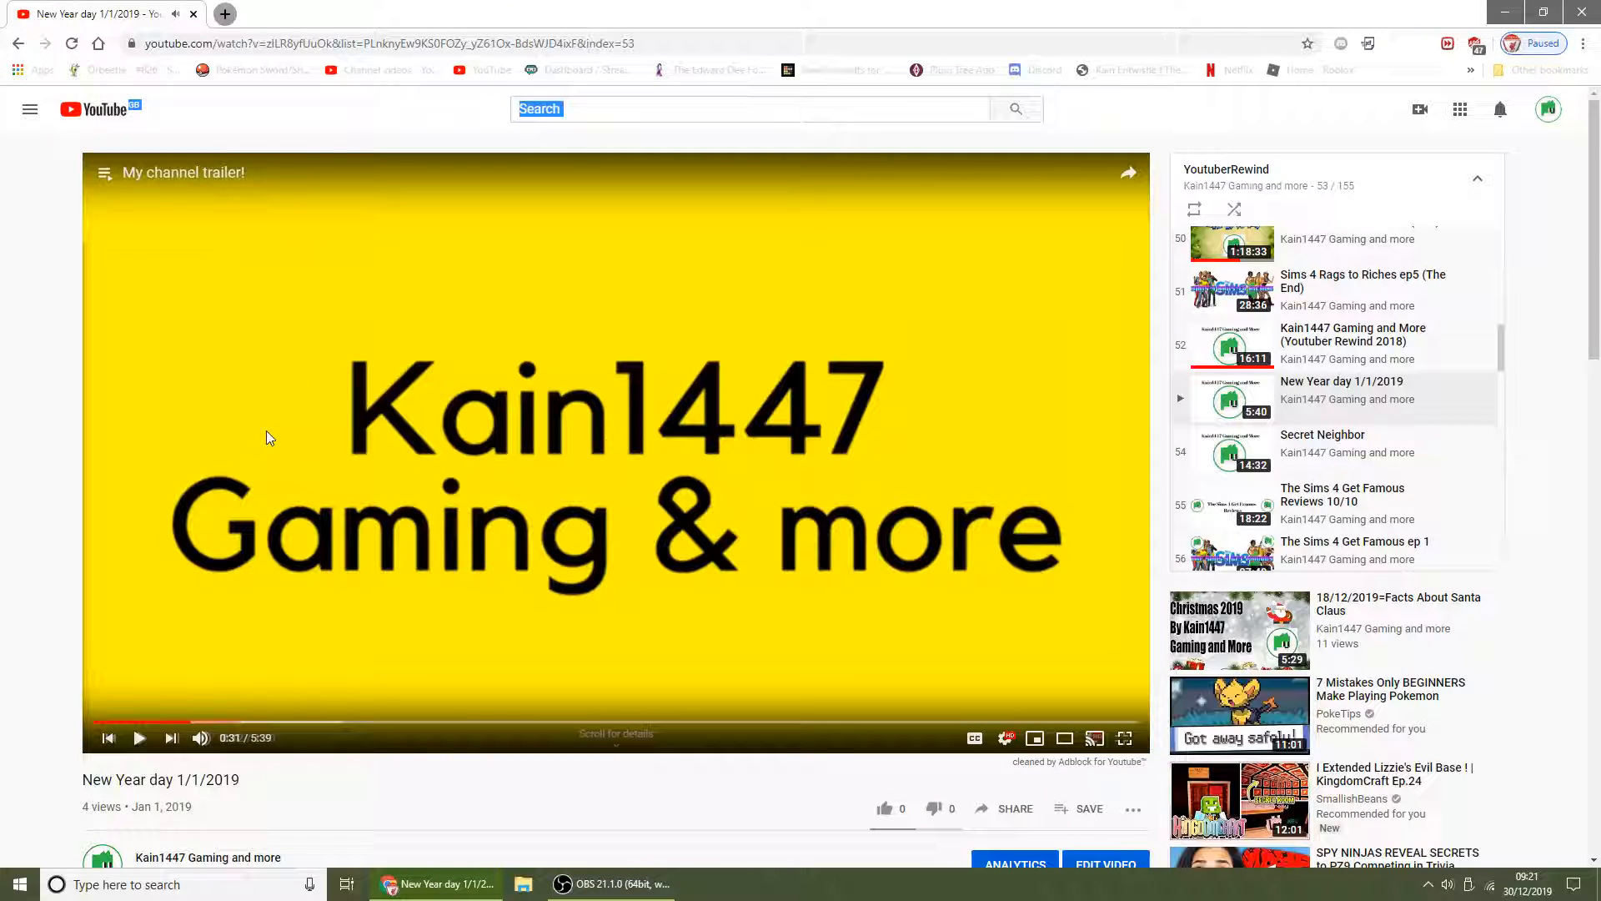
{"action": "mouse_move", "coordinate": [601, 487]}
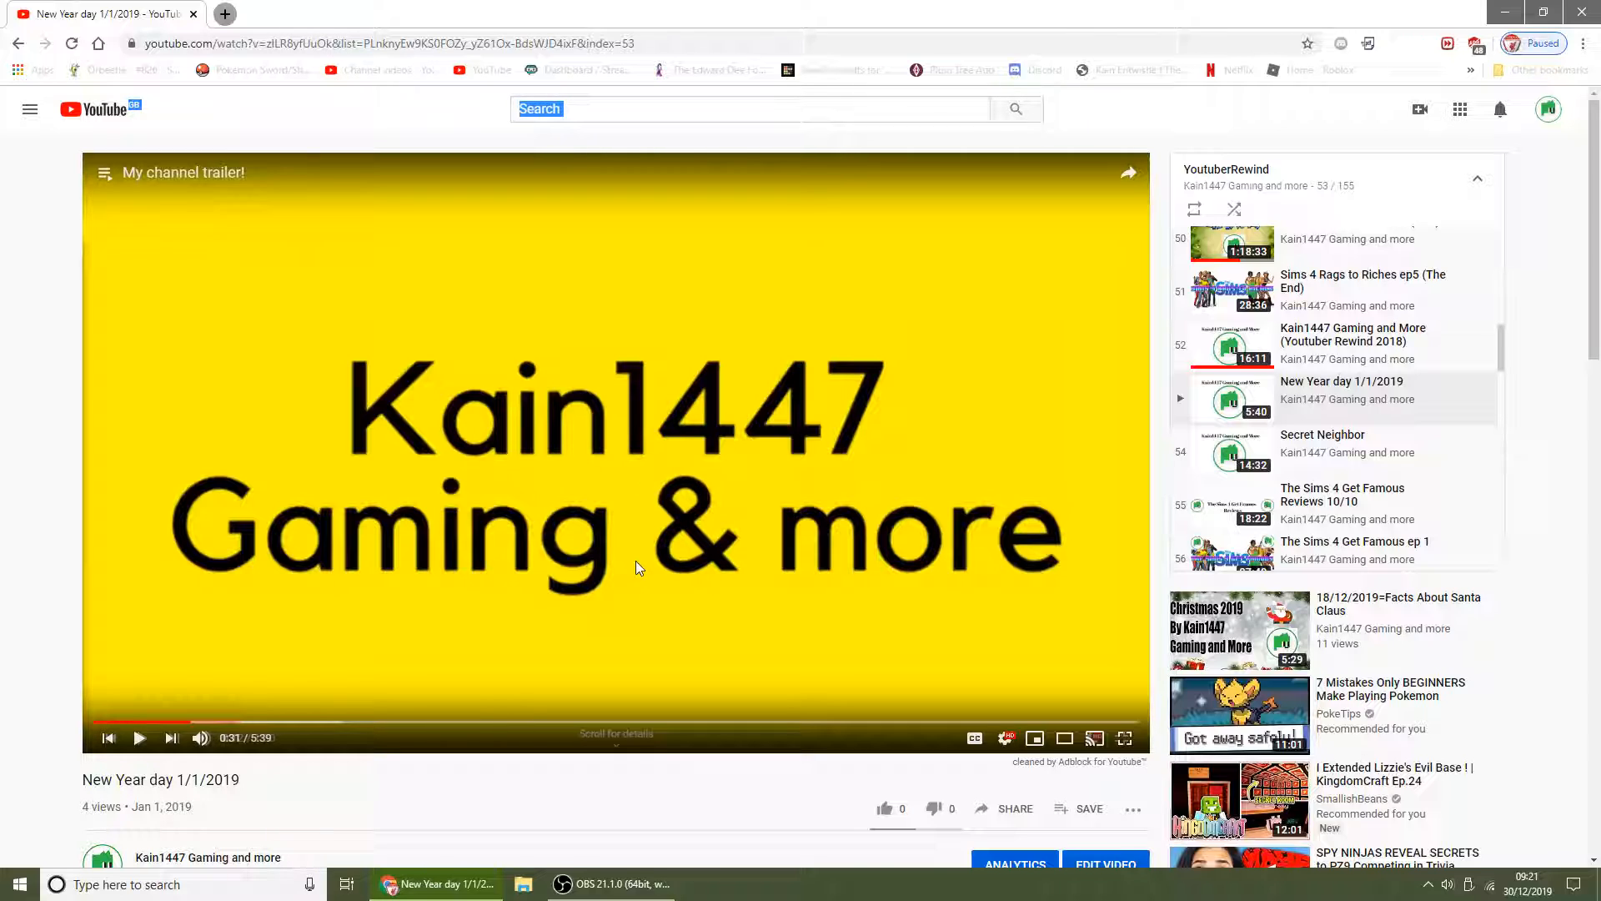
{"action": "mouse_move", "coordinate": [567, 642]}
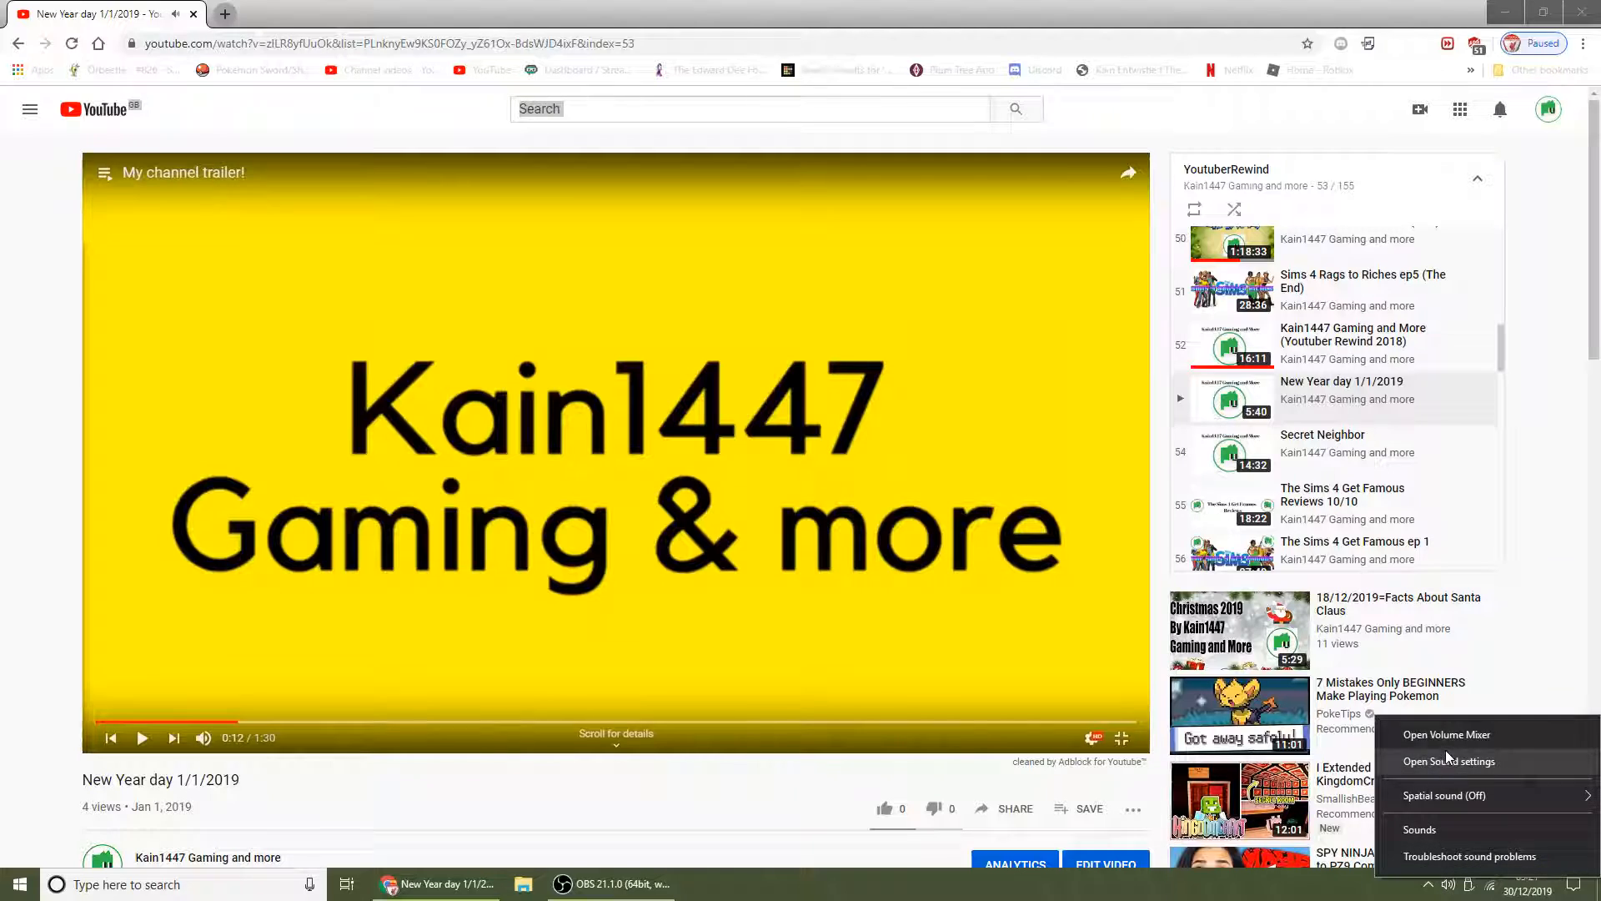
Open and close the Windows Volume Mixer, then dismiss the network panel
{"action": "left_click", "coordinate": [1447, 734]}
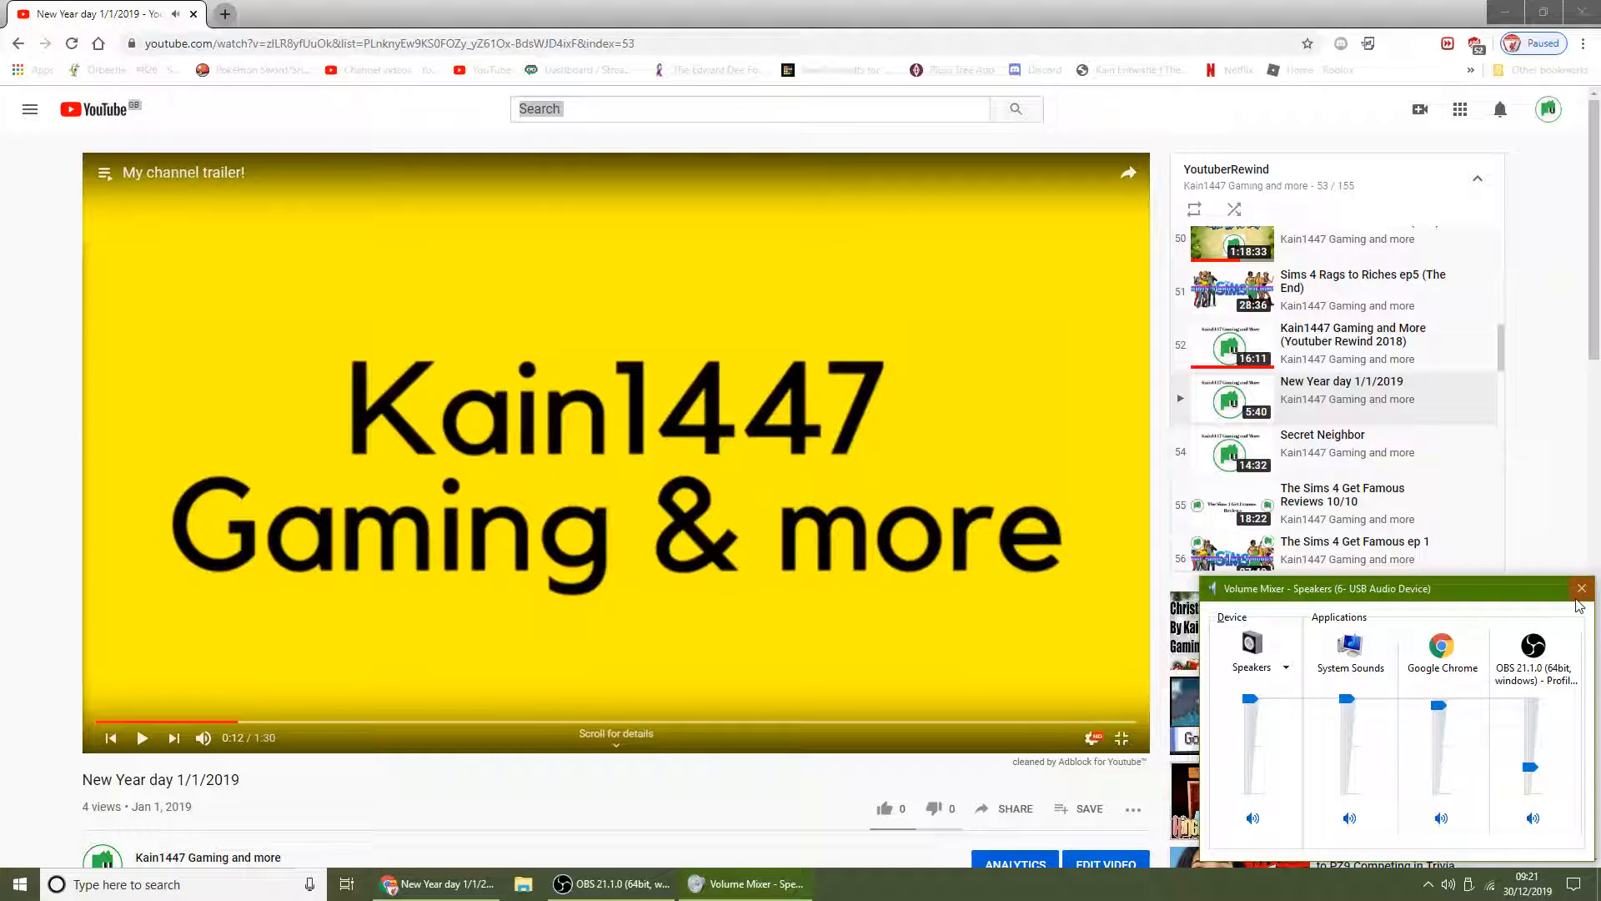
{"action": "left_click", "coordinate": [1481, 880]}
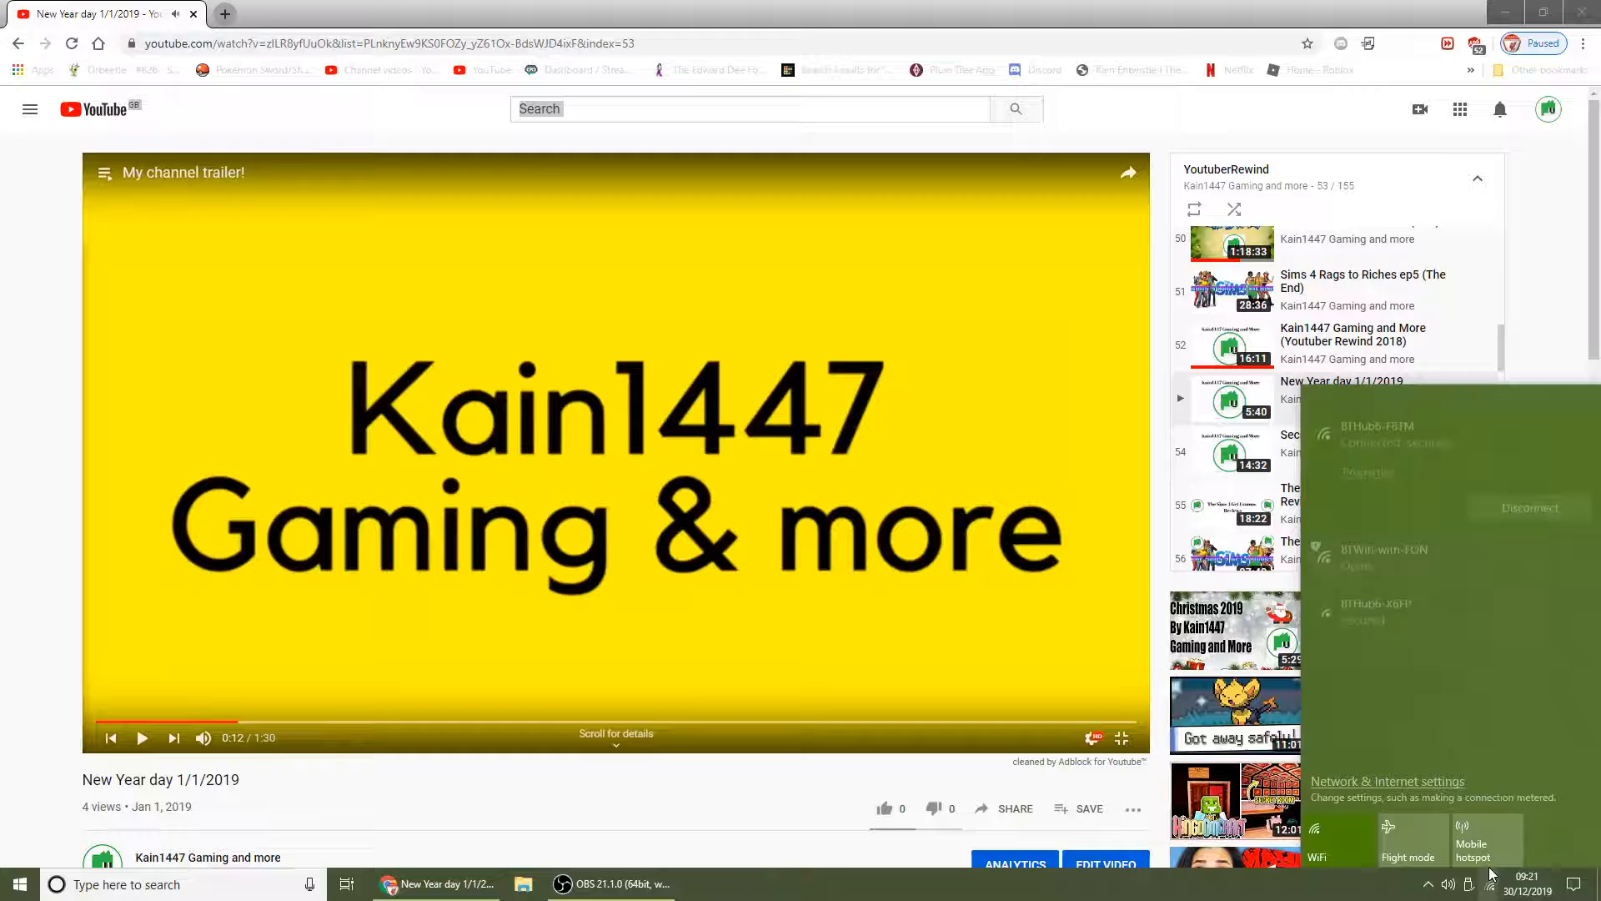
{"action": "left_click", "coordinate": [1468, 884]}
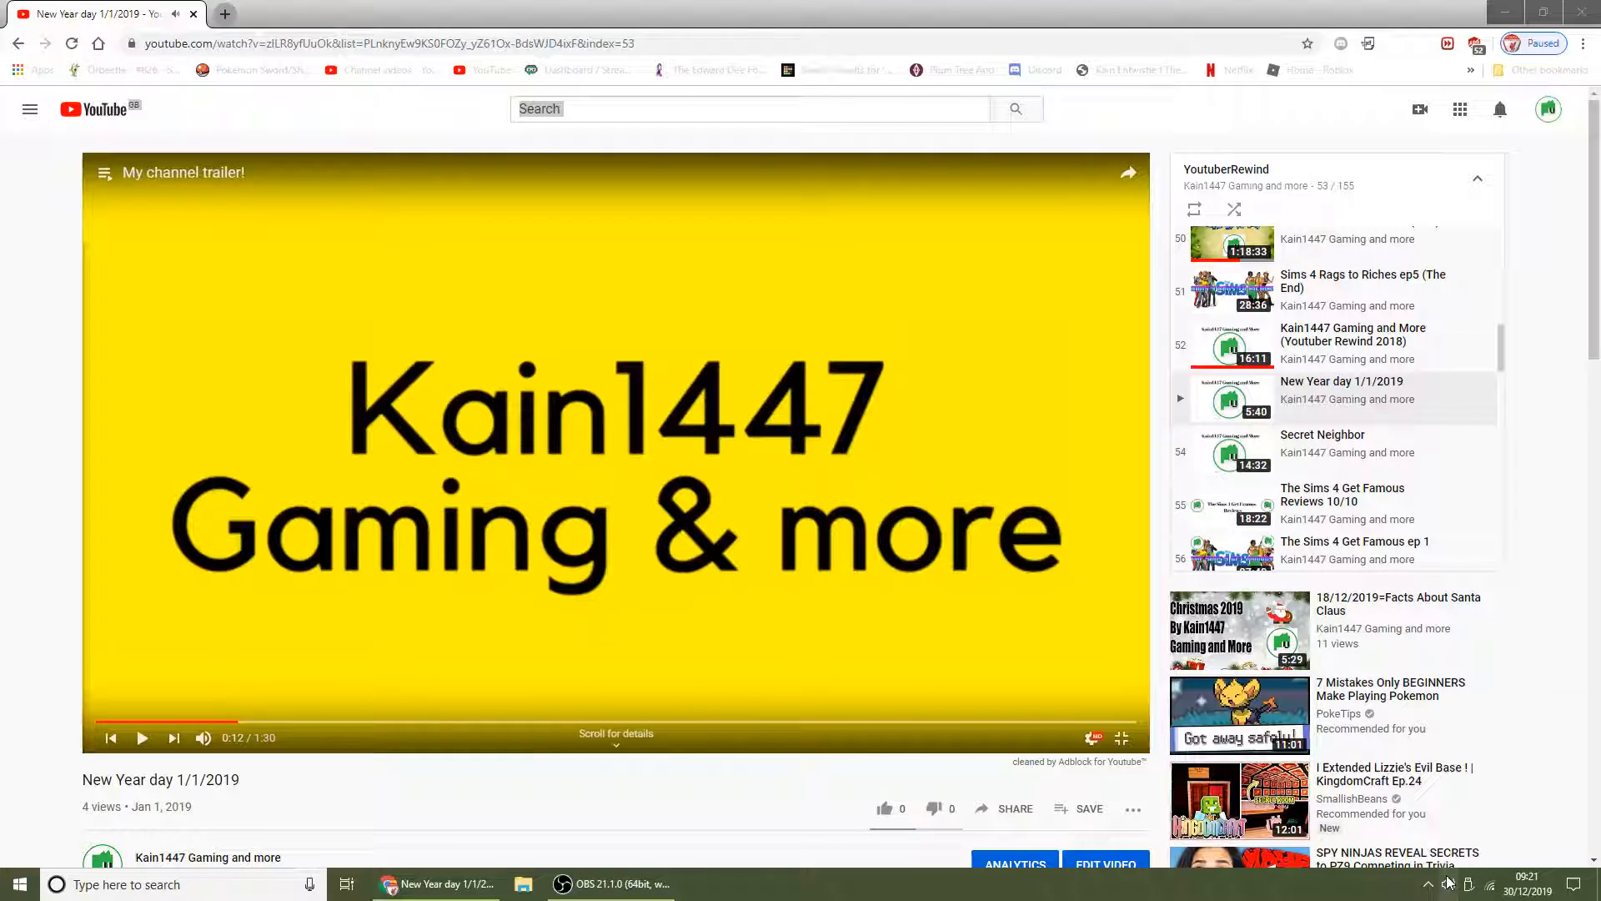
Resume playing the New Year day 1/1/2019 trailer past the one-minute mark
{"action": "left_click", "coordinate": [1447, 883]}
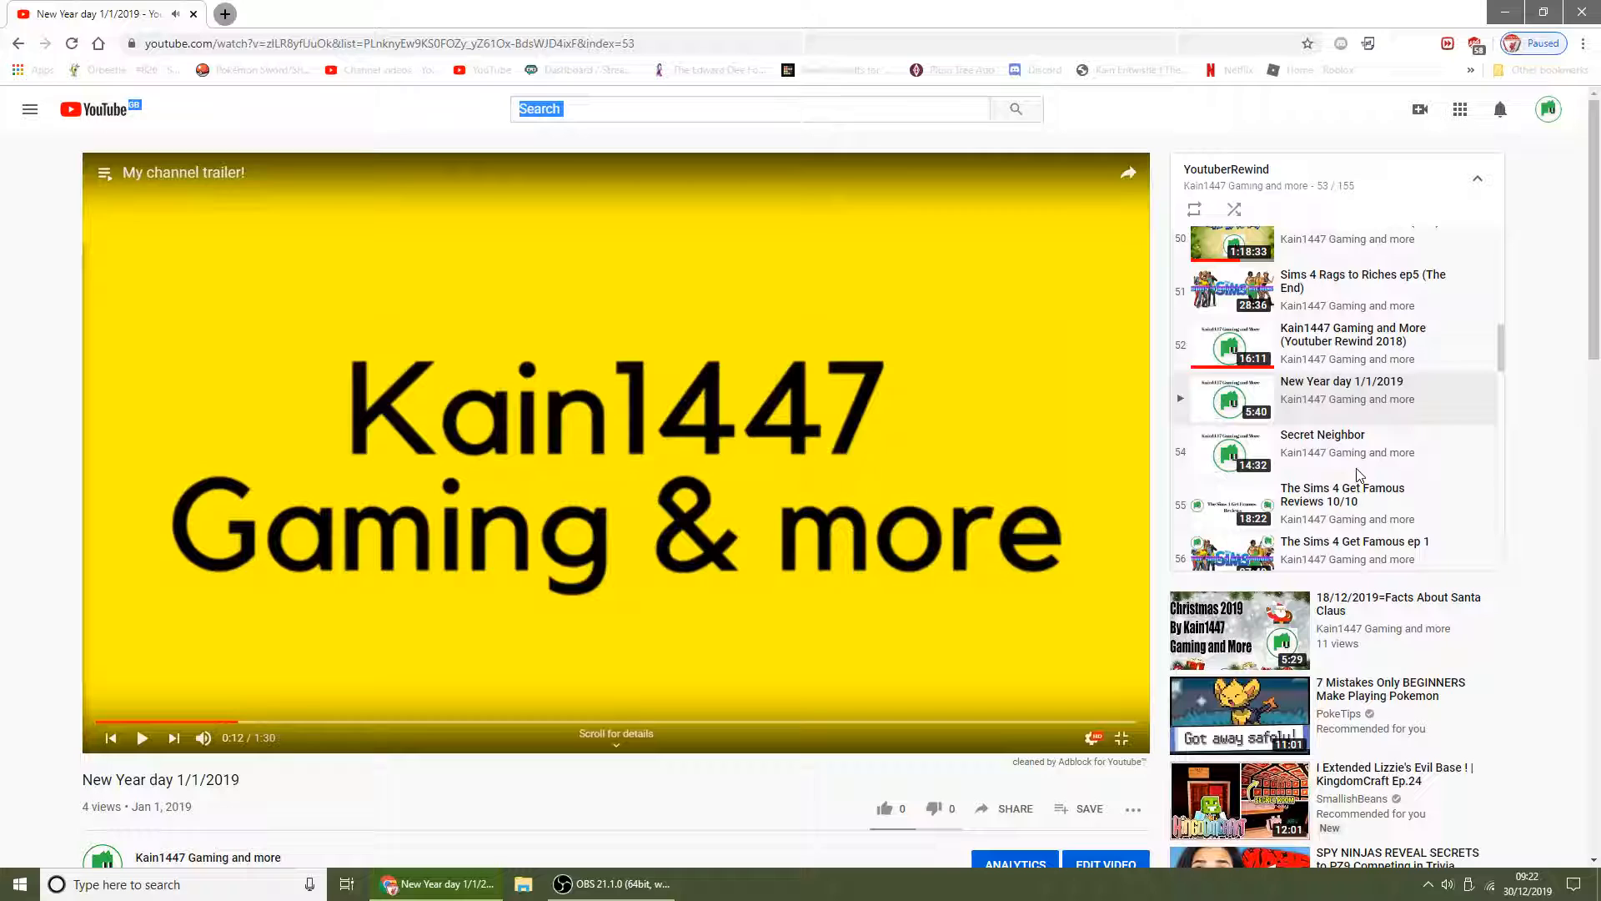
{"action": "mouse_move", "coordinate": [1387, 447]}
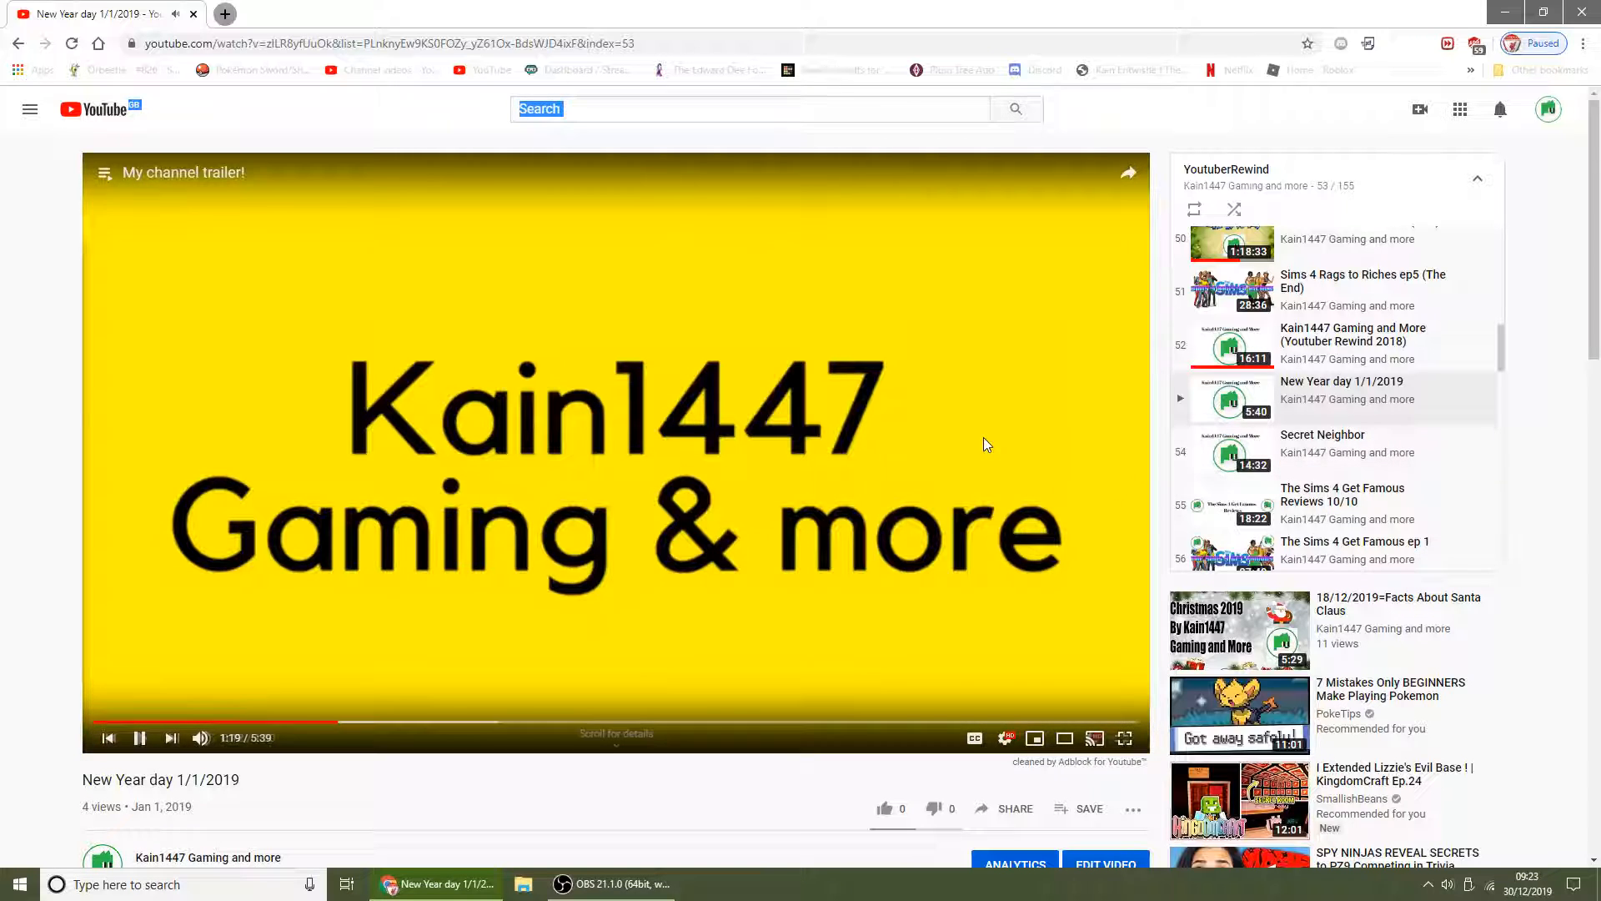
{"action": "scroll", "scroll_direction": "down", "scroll_amount": 3}
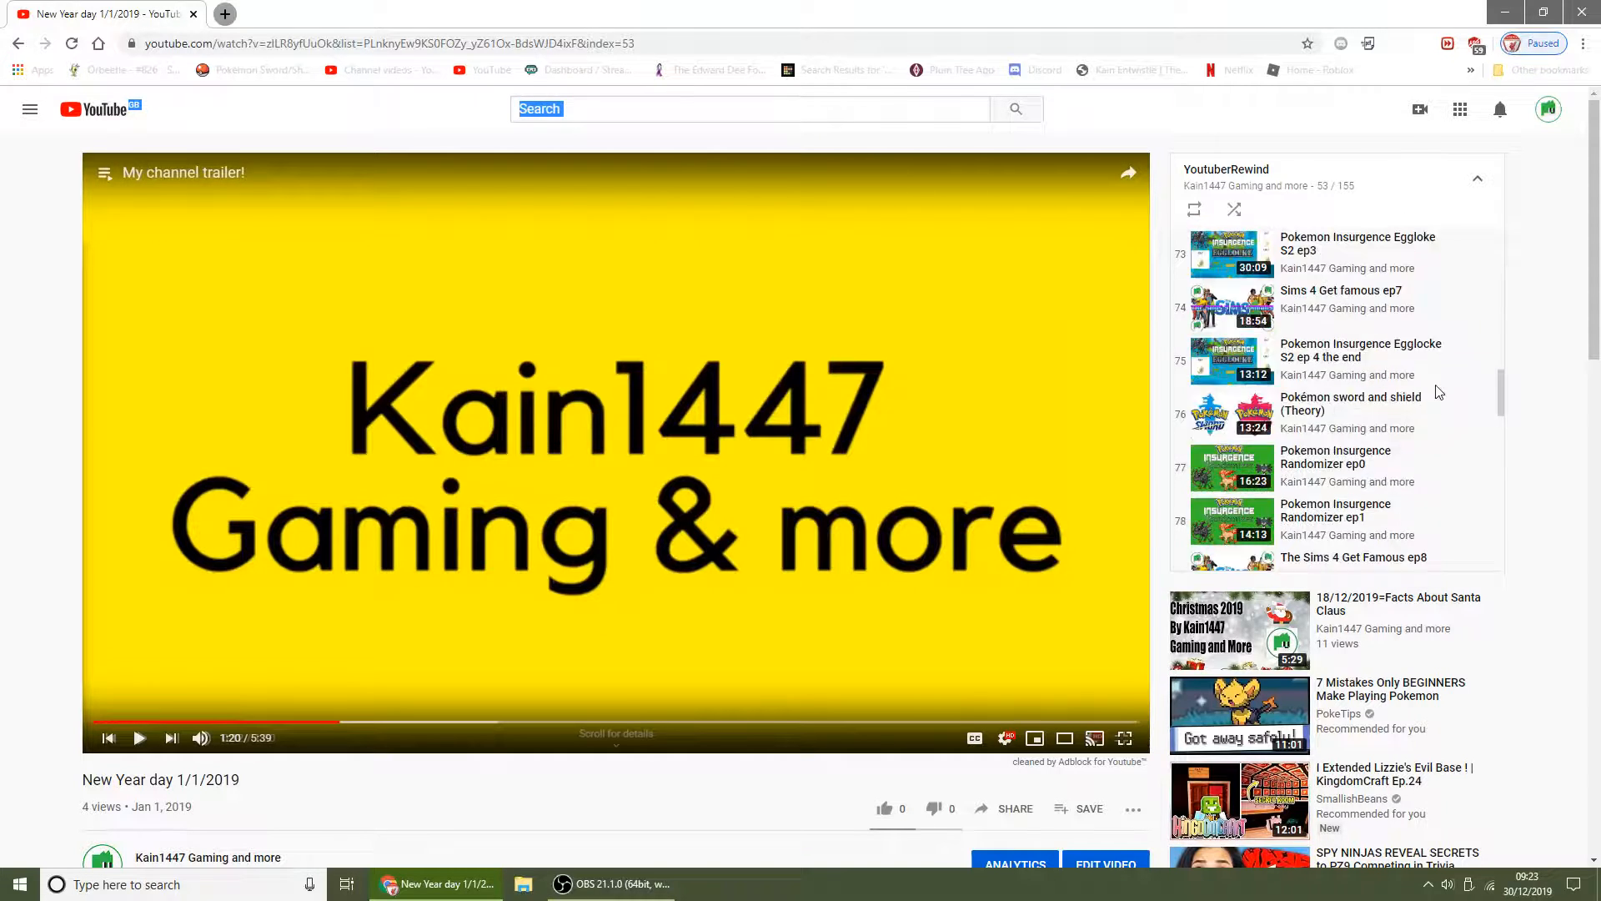
{"action": "scroll", "scroll_direction": "down", "scroll_amount": 3}
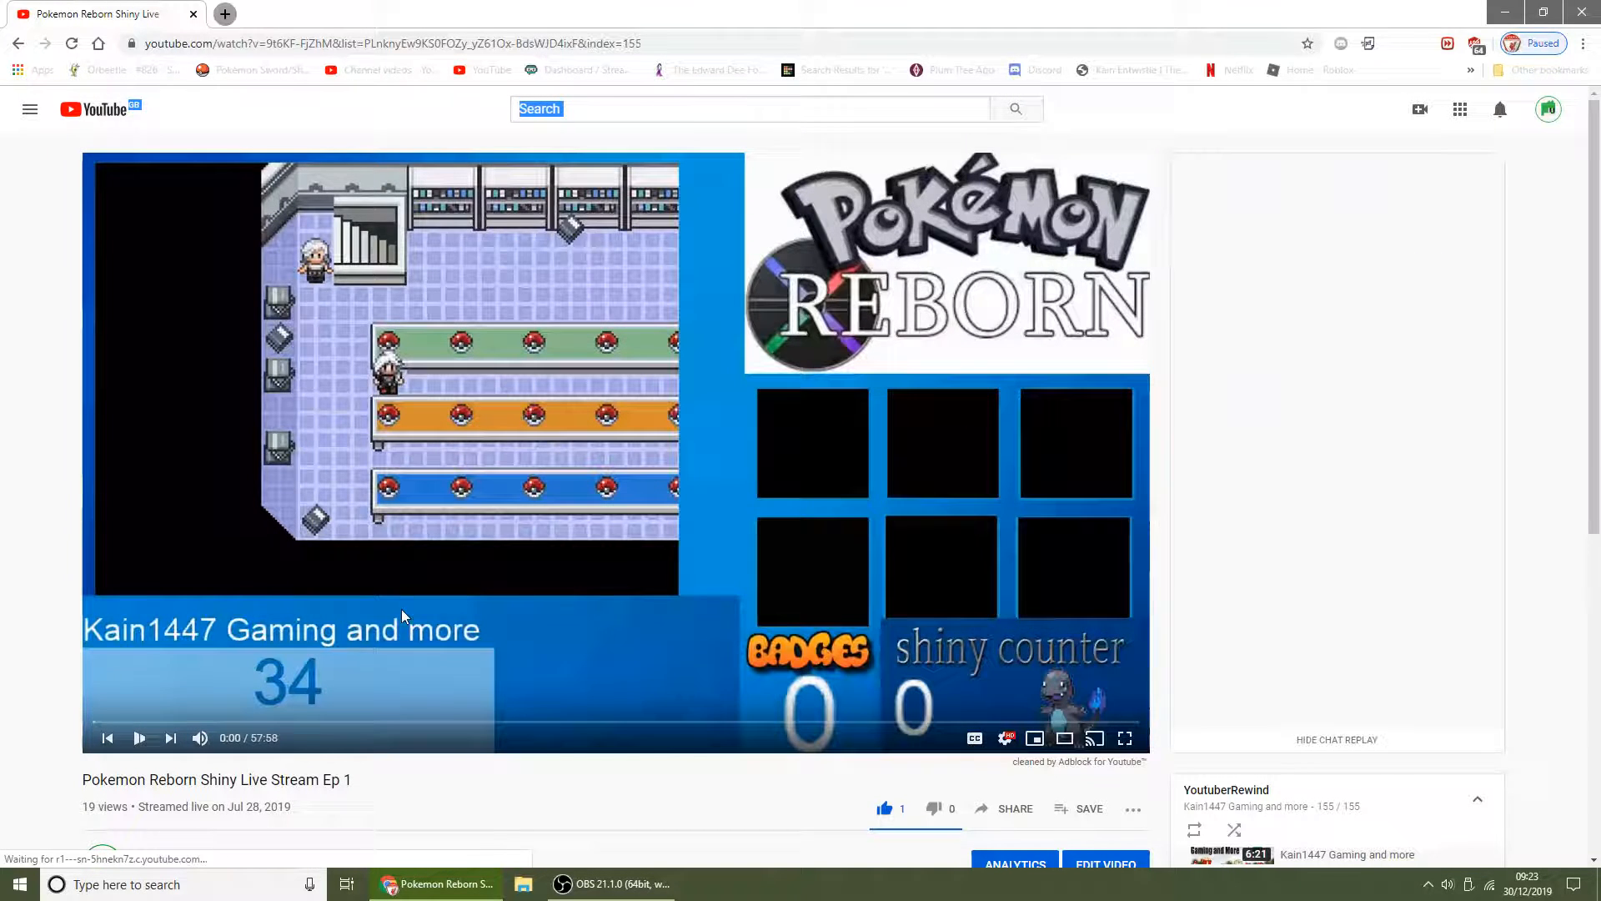
{"action": "scroll", "scroll_direction": "down", "scroll_amount": 3}
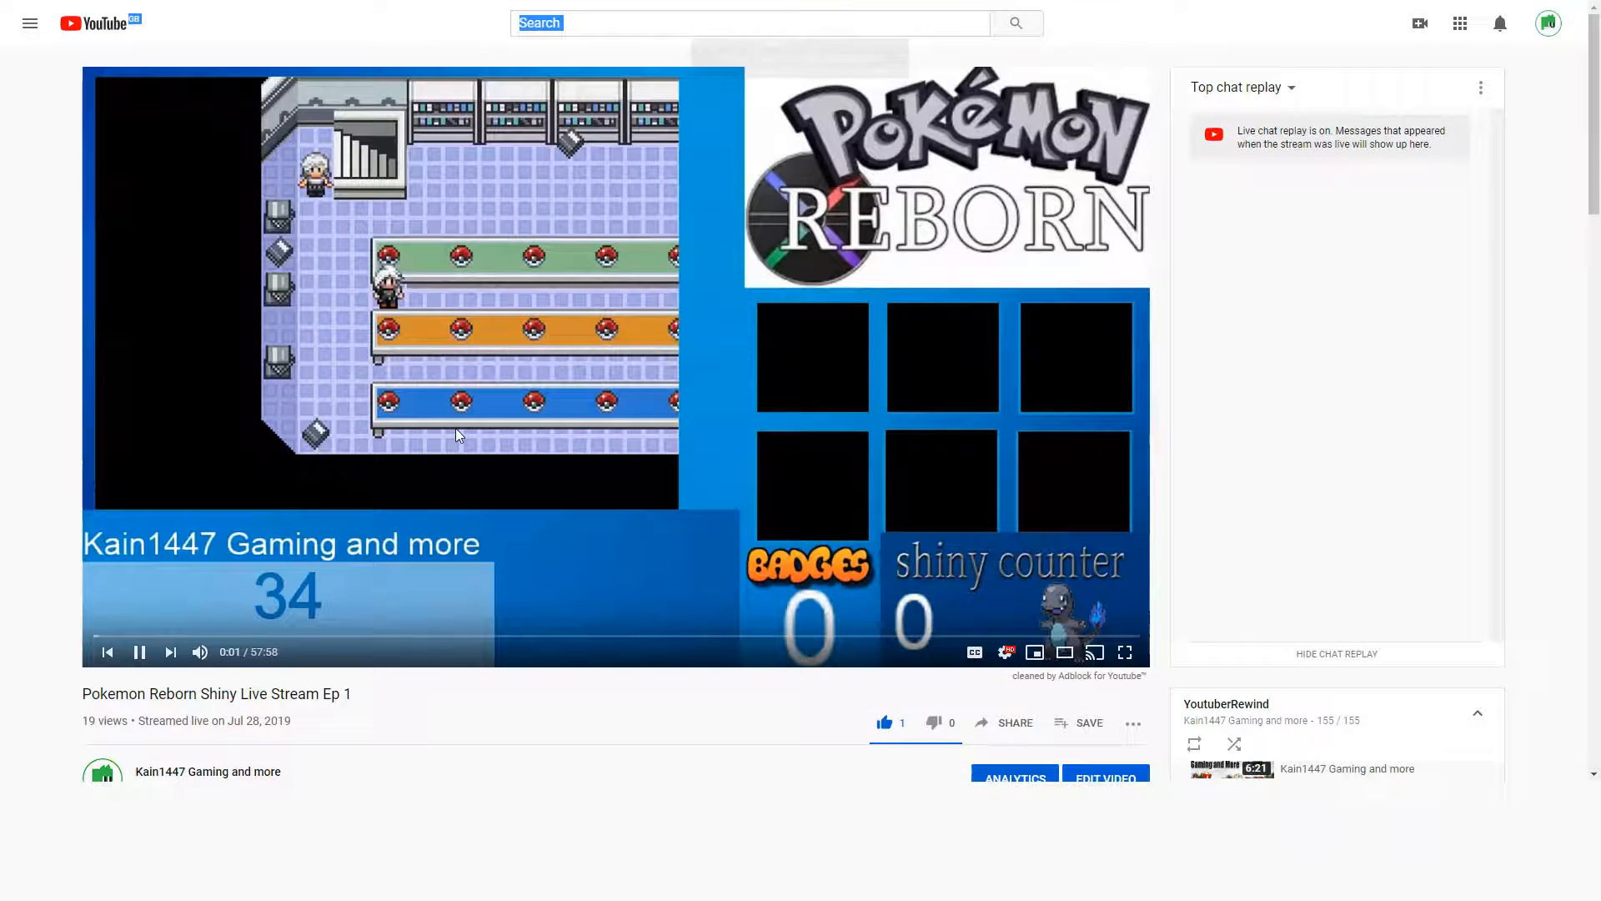
{"action": "left_click", "coordinate": [1124, 652]}
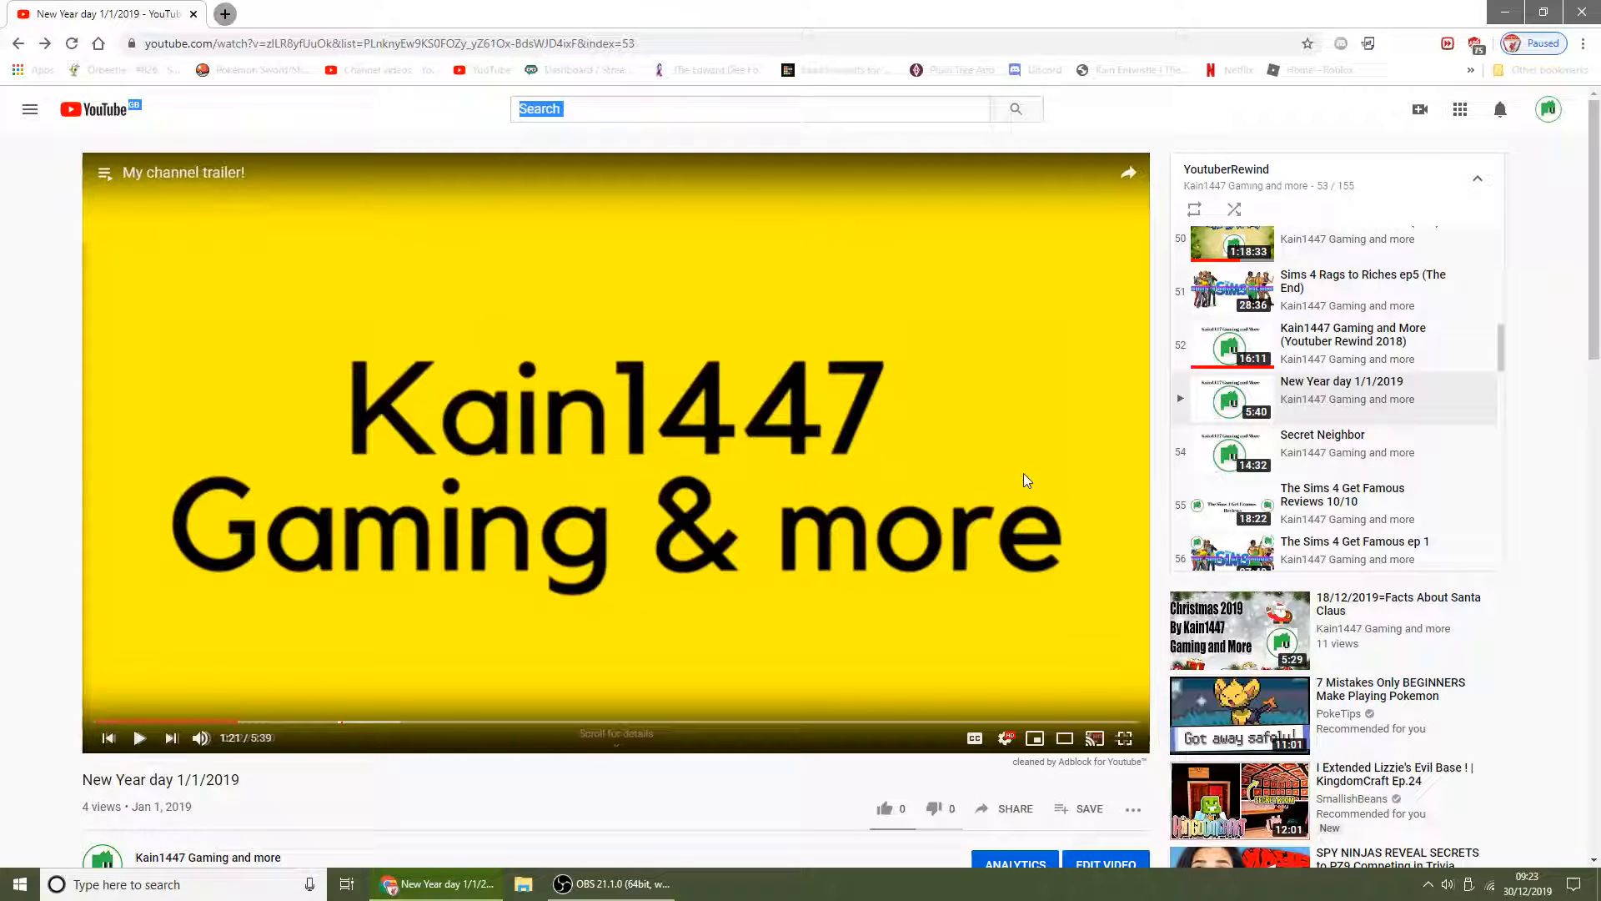
{"action": "mouse_move", "coordinate": [968, 566]}
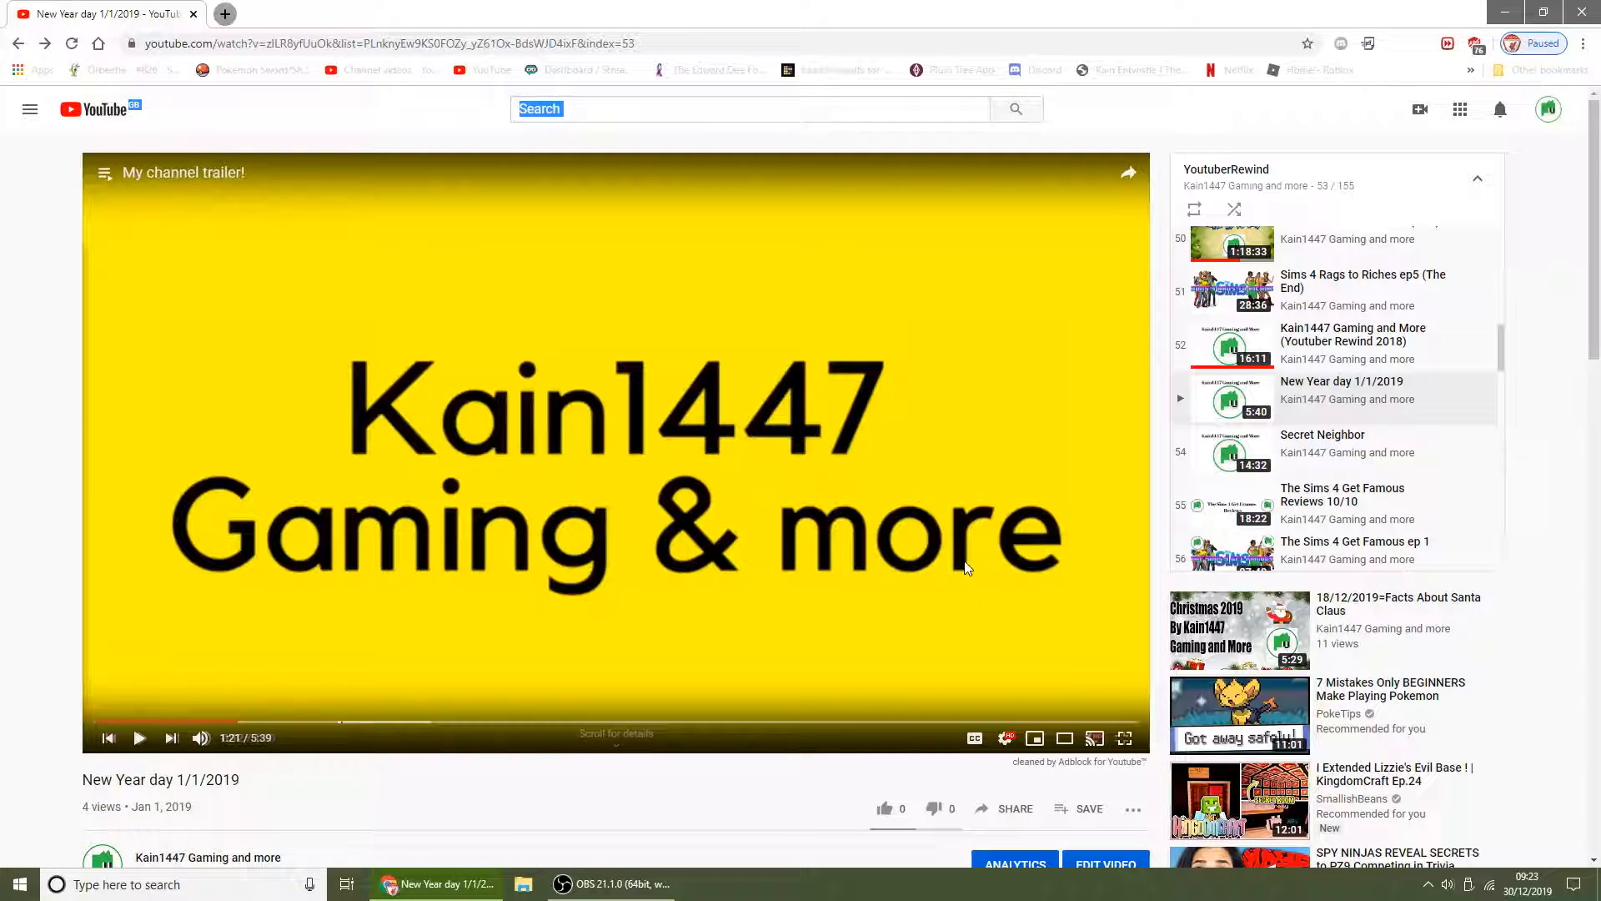
{"action": "mouse_move", "coordinate": [927, 573]}
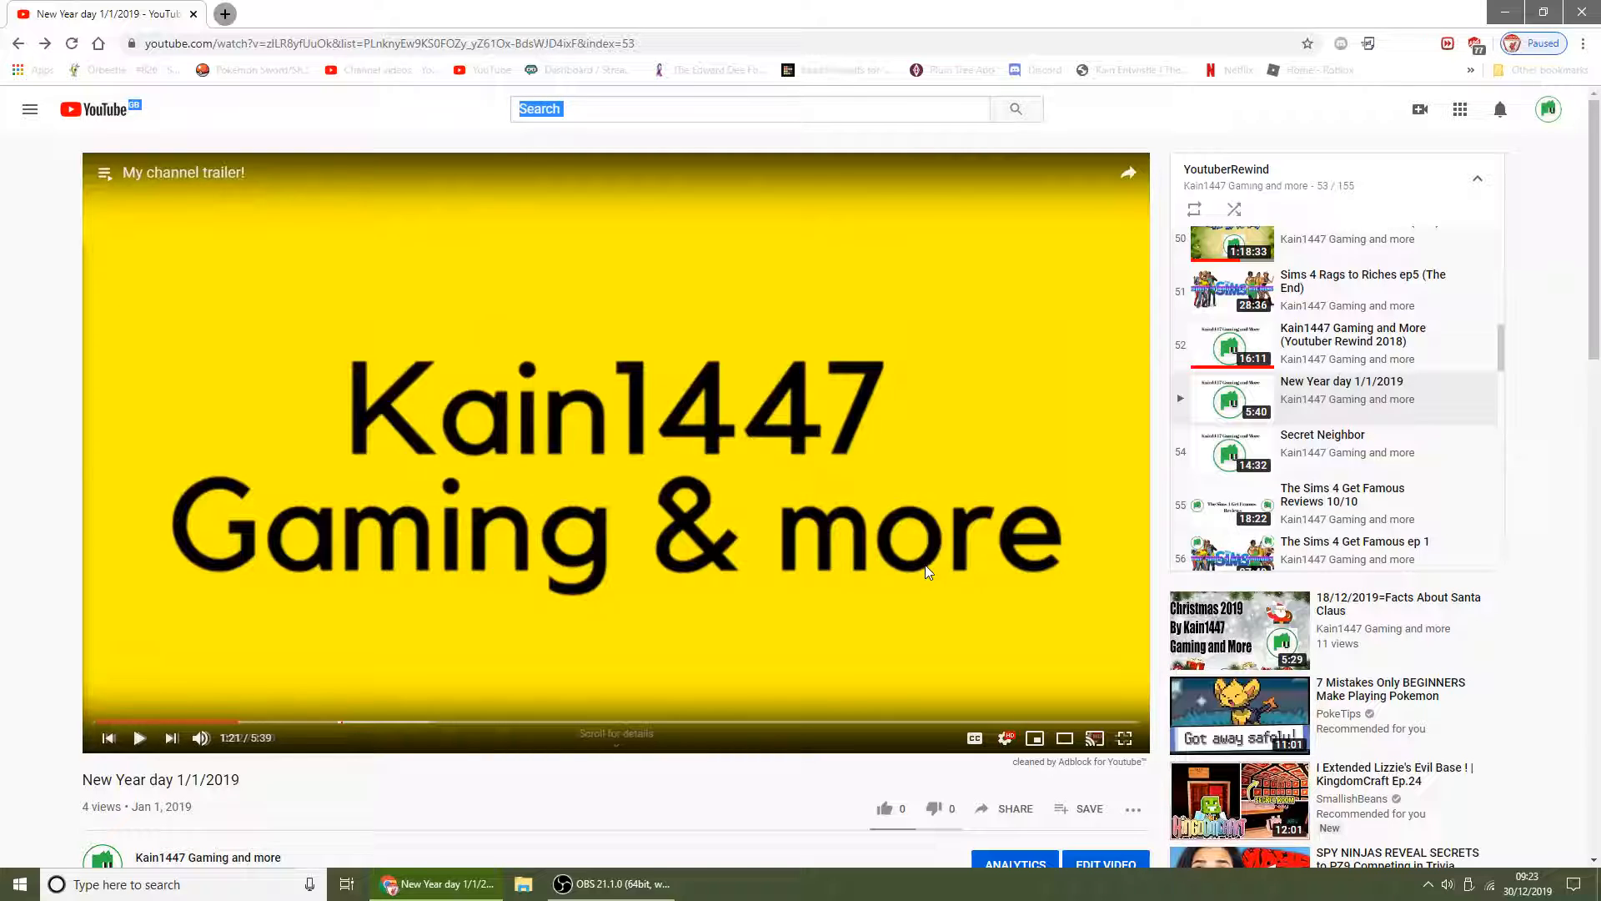
Resume the New Year day 1/1/2019 video and seek forward on its progress bar
{"action": "left_click", "coordinate": [140, 737]}
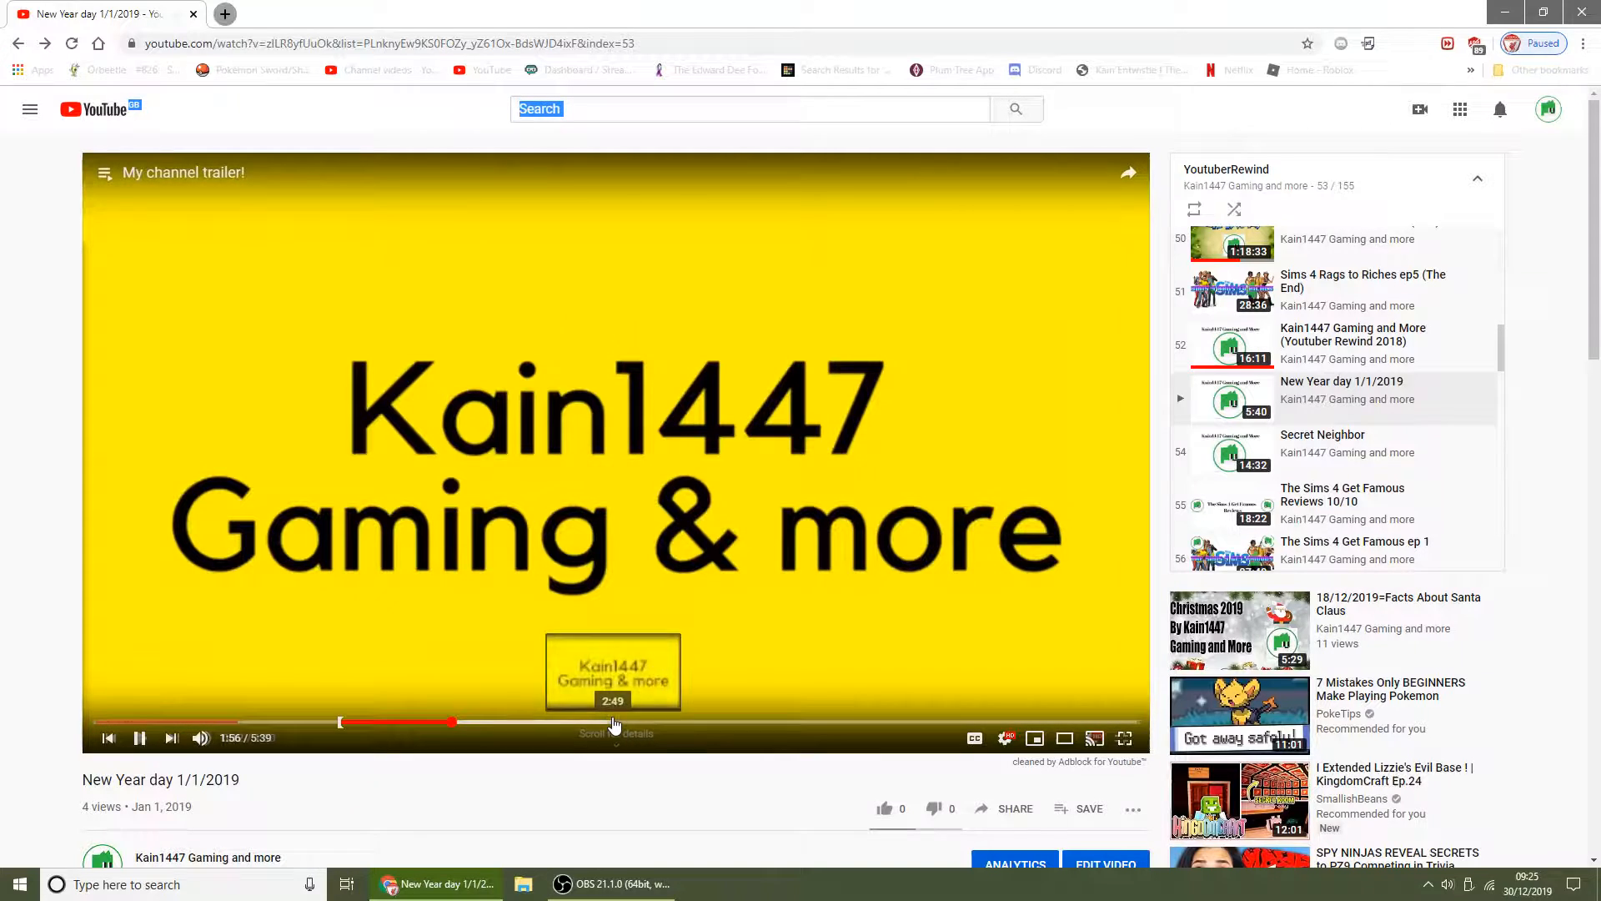
{"action": "mouse_move", "coordinate": [500, 465]}
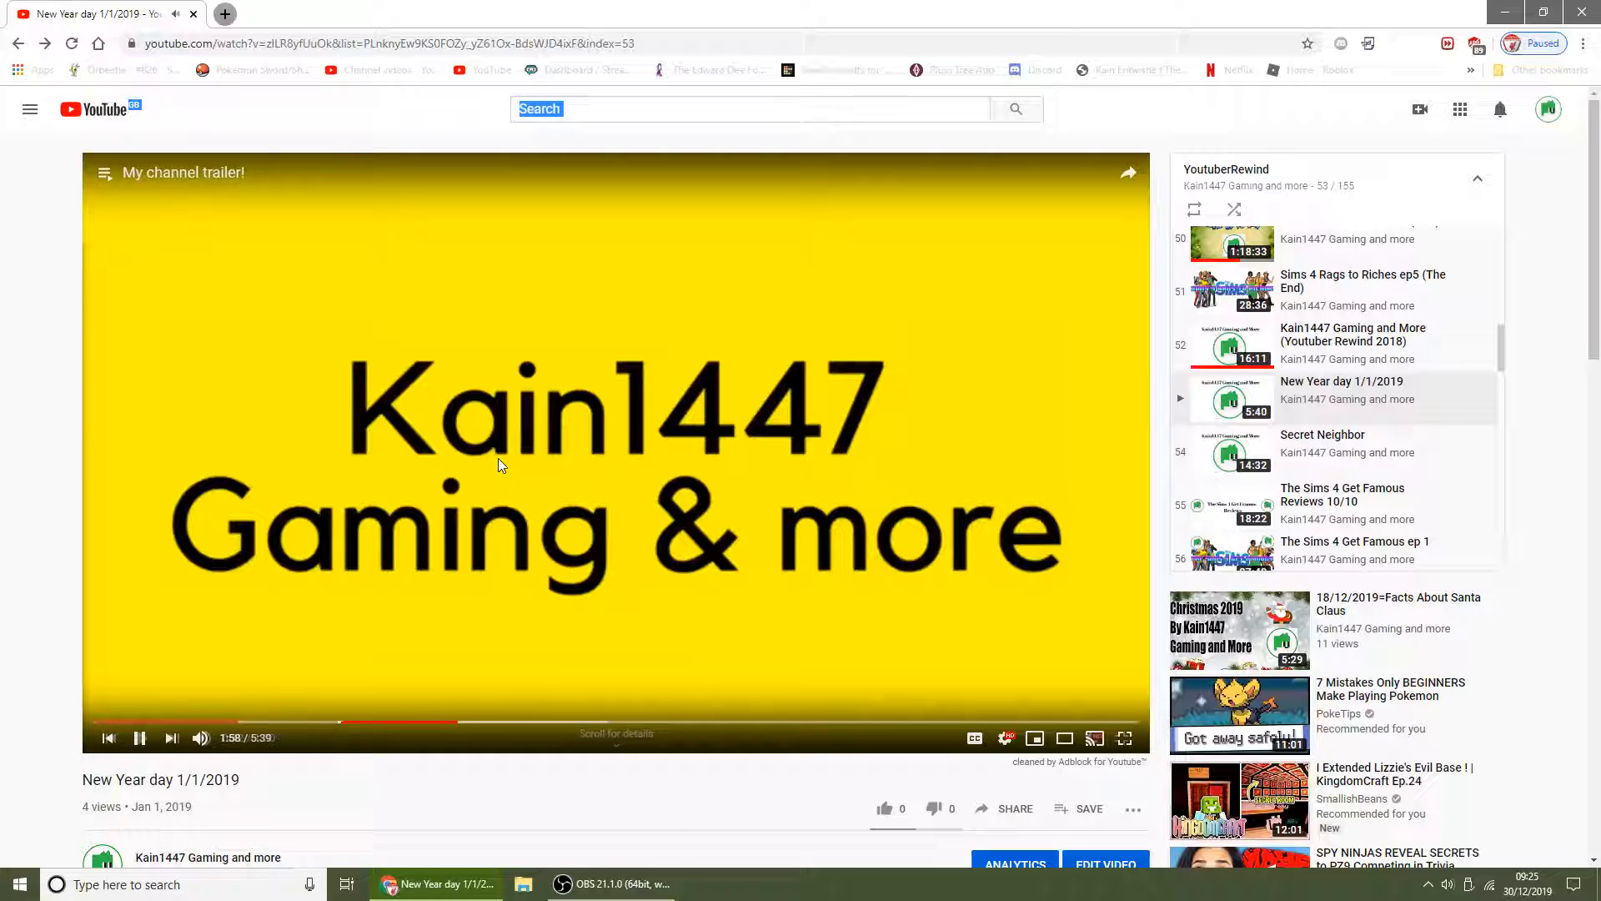
{"action": "mouse_move", "coordinate": [388, 672]}
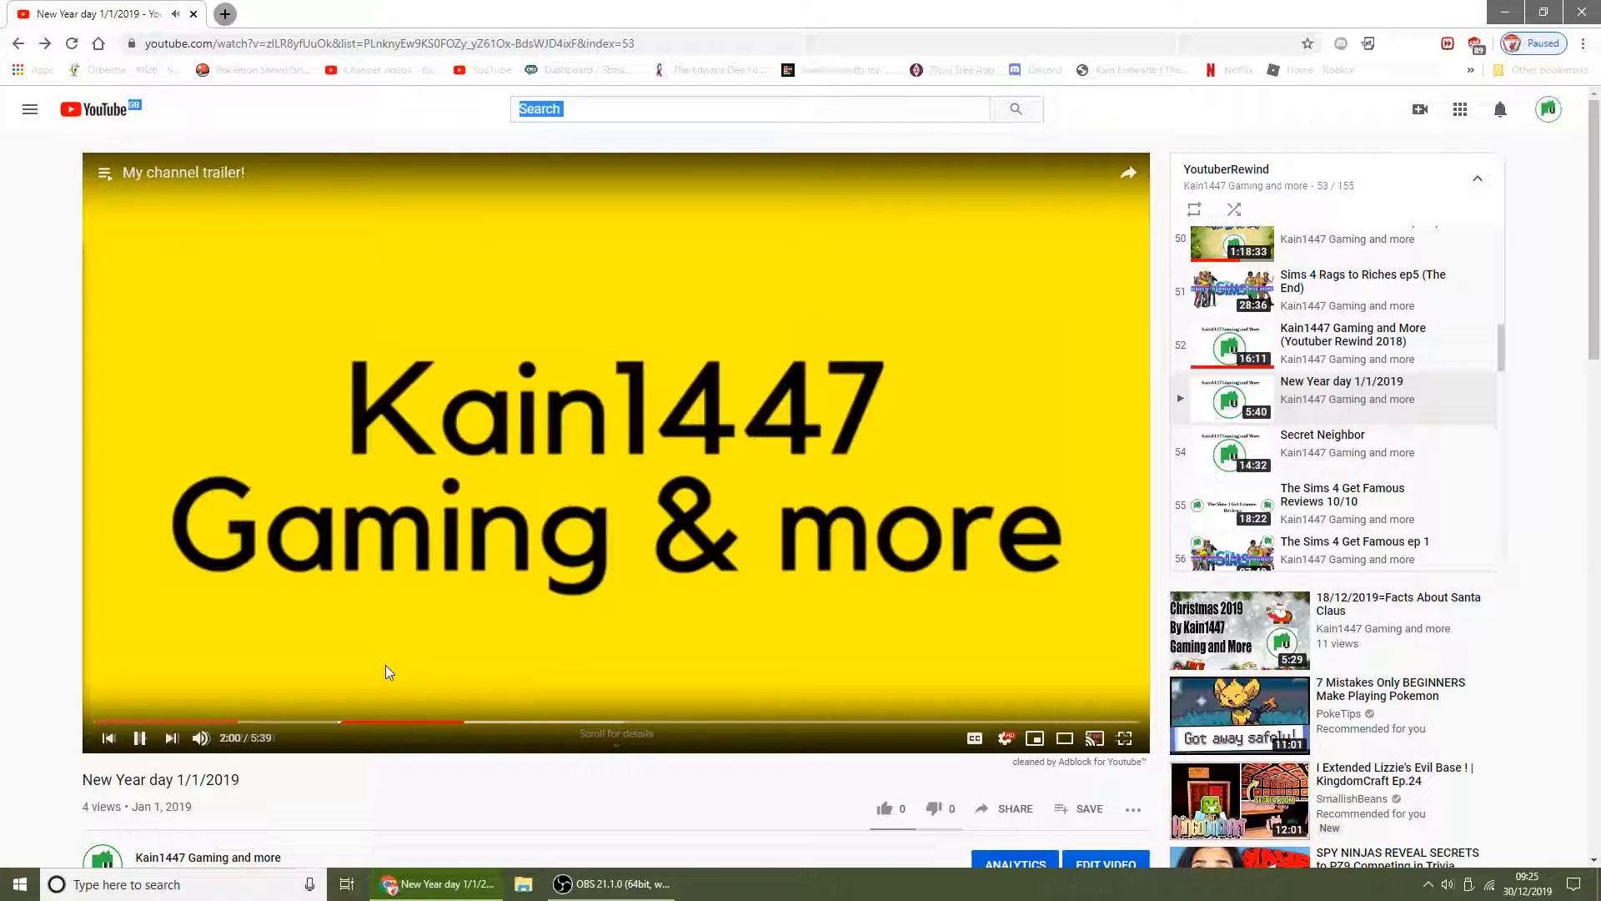
{"action": "mouse_move", "coordinate": [476, 724]}
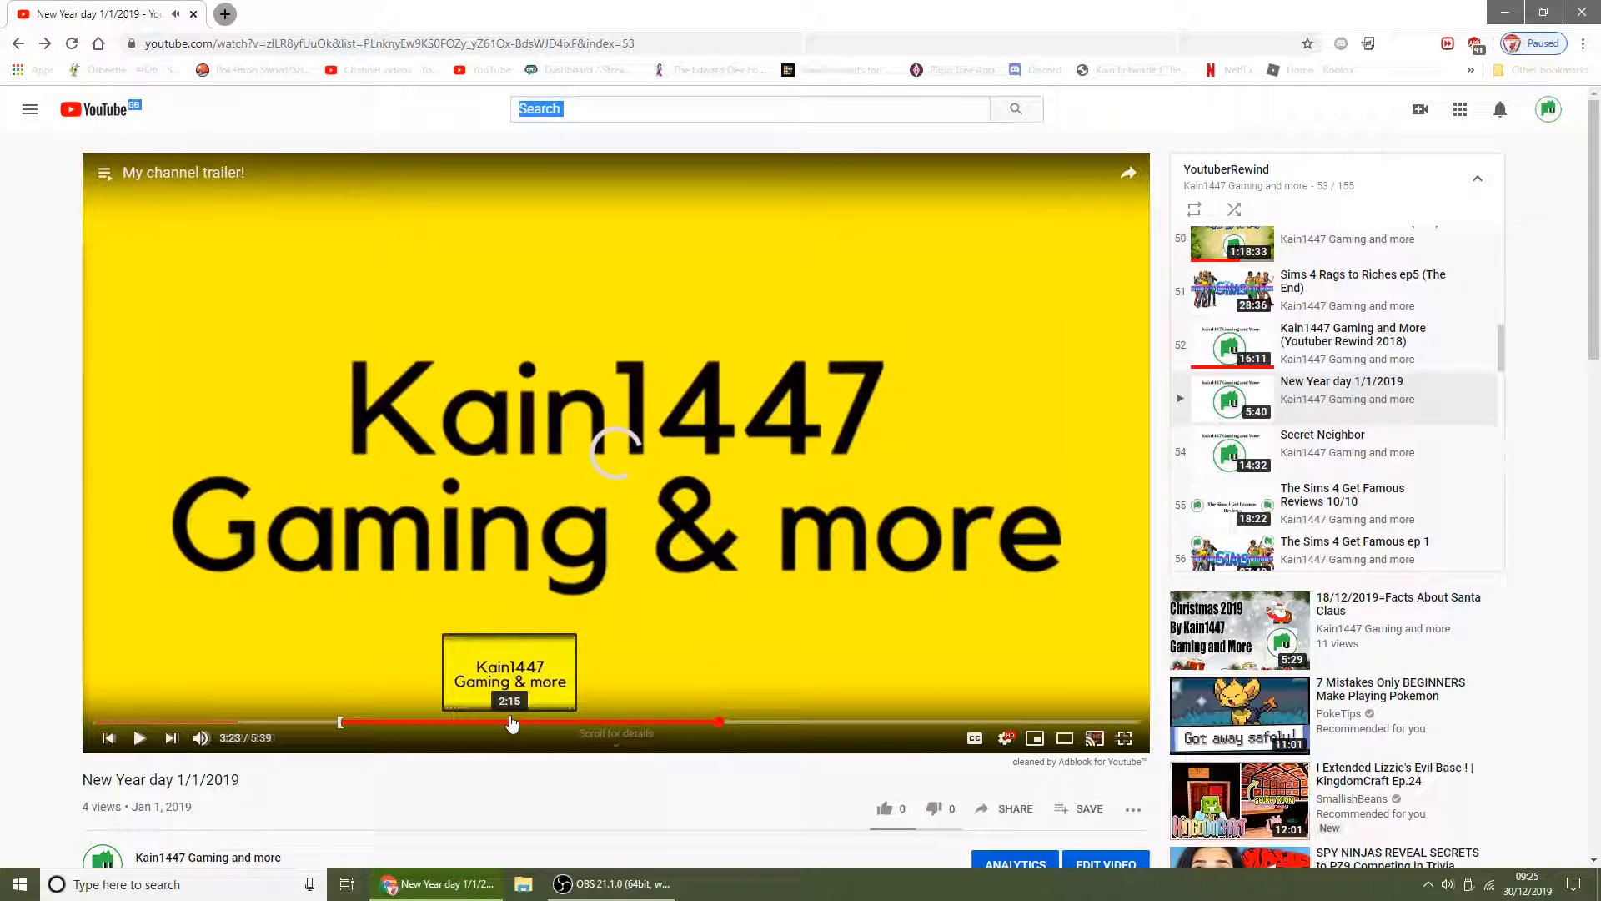
{"action": "left_click", "coordinate": [512, 723]}
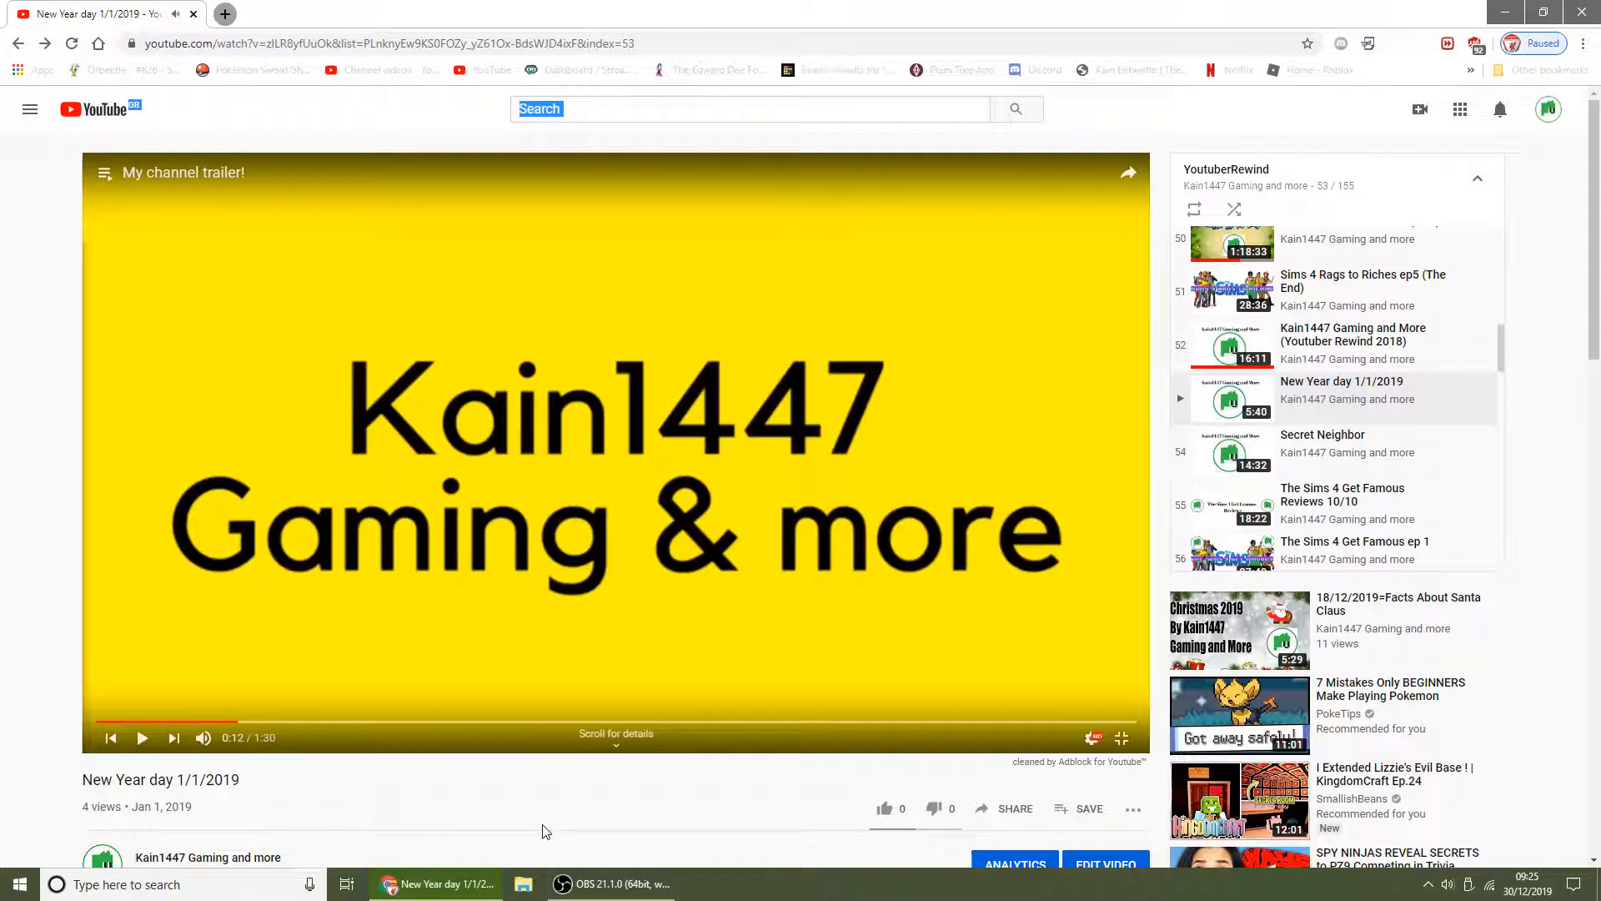
{"action": "mouse_move", "coordinate": [540, 820]}
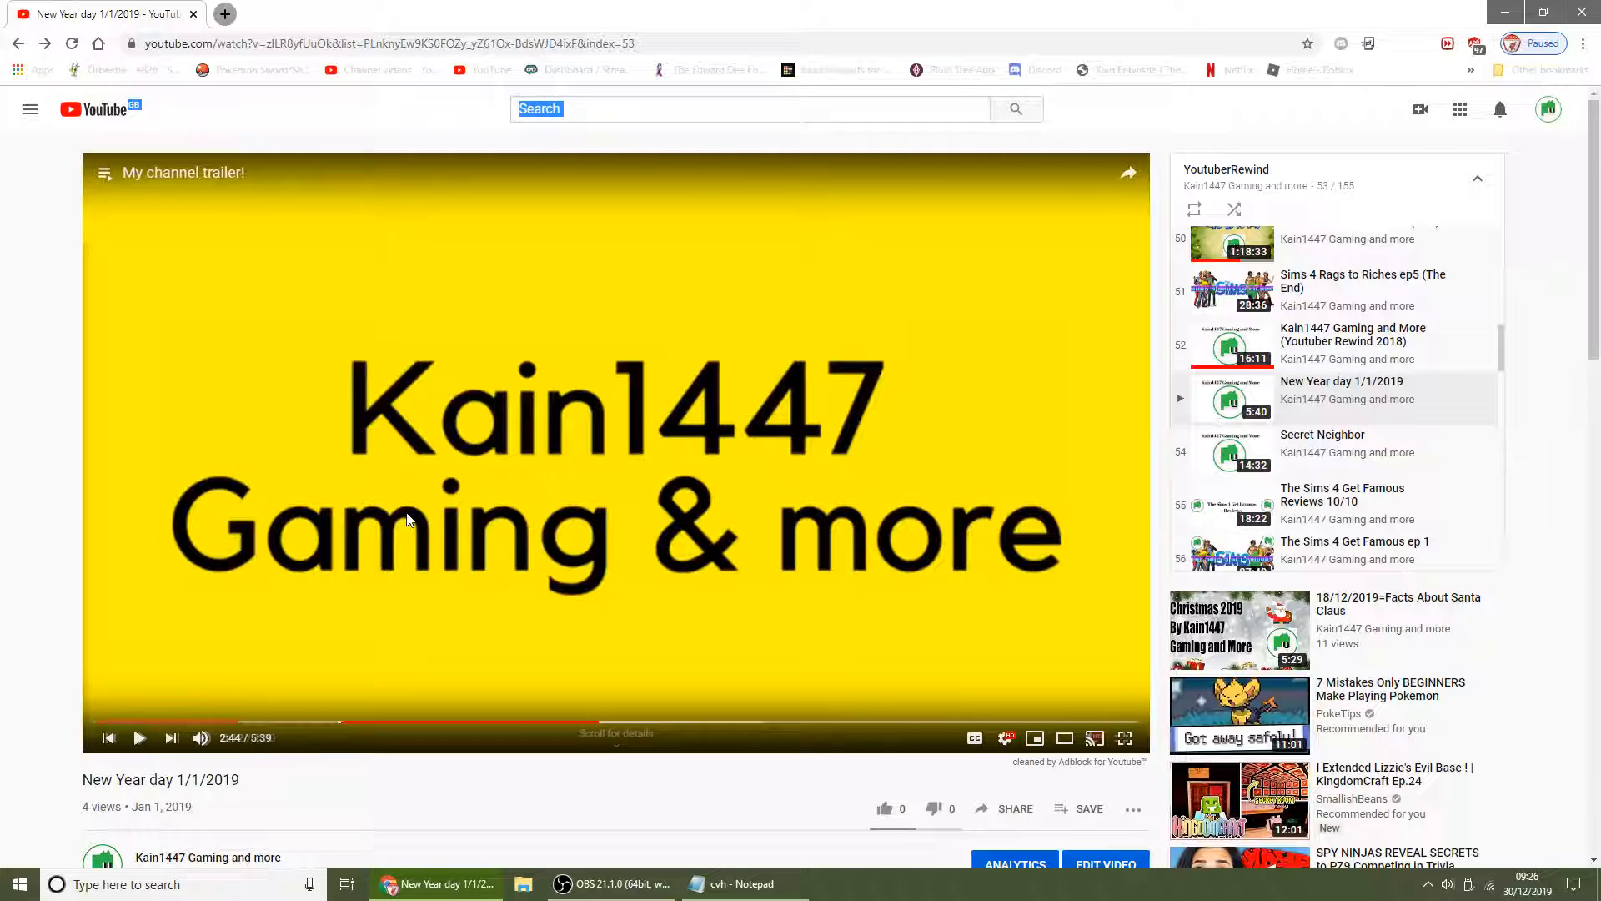
{"action": "mouse_move", "coordinate": [1328, 457]}
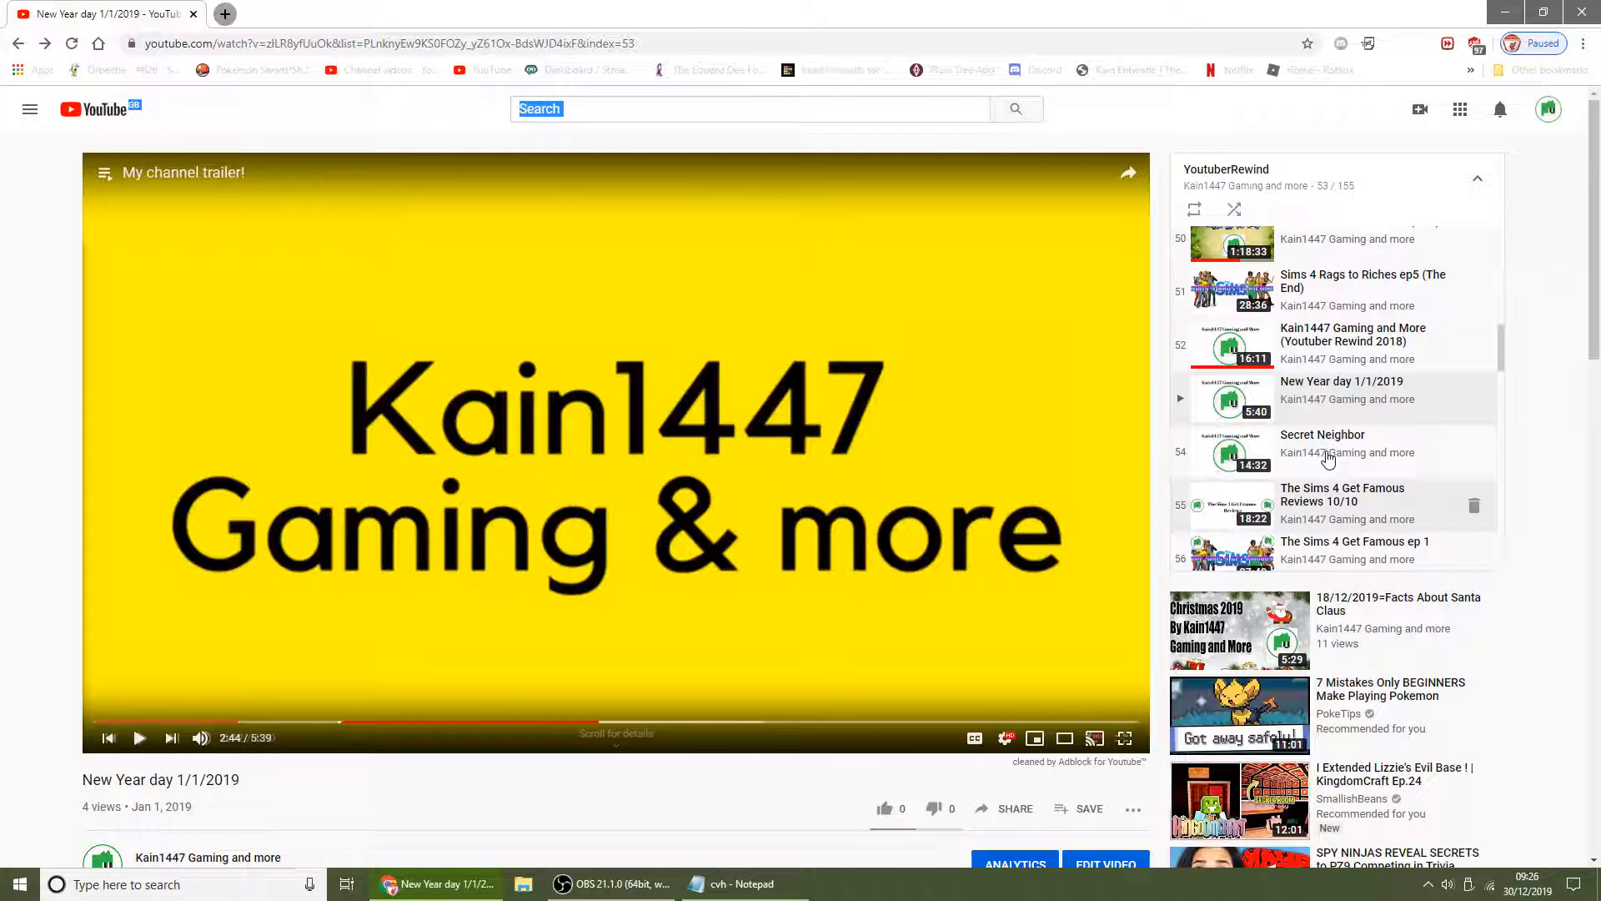
Step through Secret Neighbor, Get Famous Reviews 10/10, ep 1, Kain1447 Theory and ep 2 in the playlist
{"action": "left_click", "coordinate": [1322, 443]}
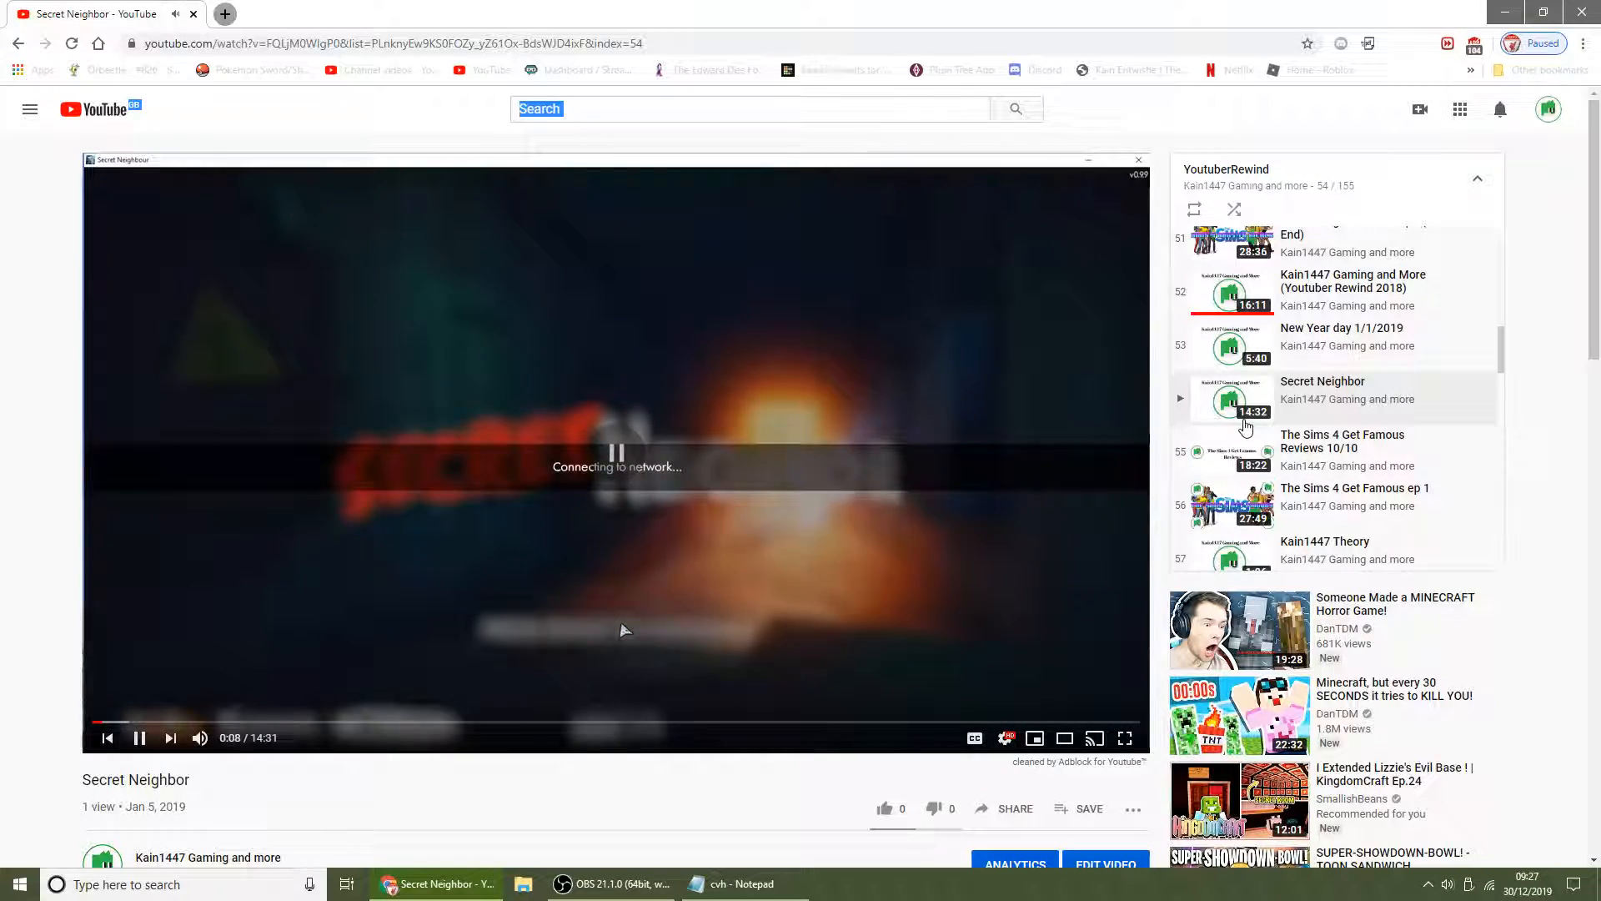
{"action": "left_click", "coordinate": [1341, 440]}
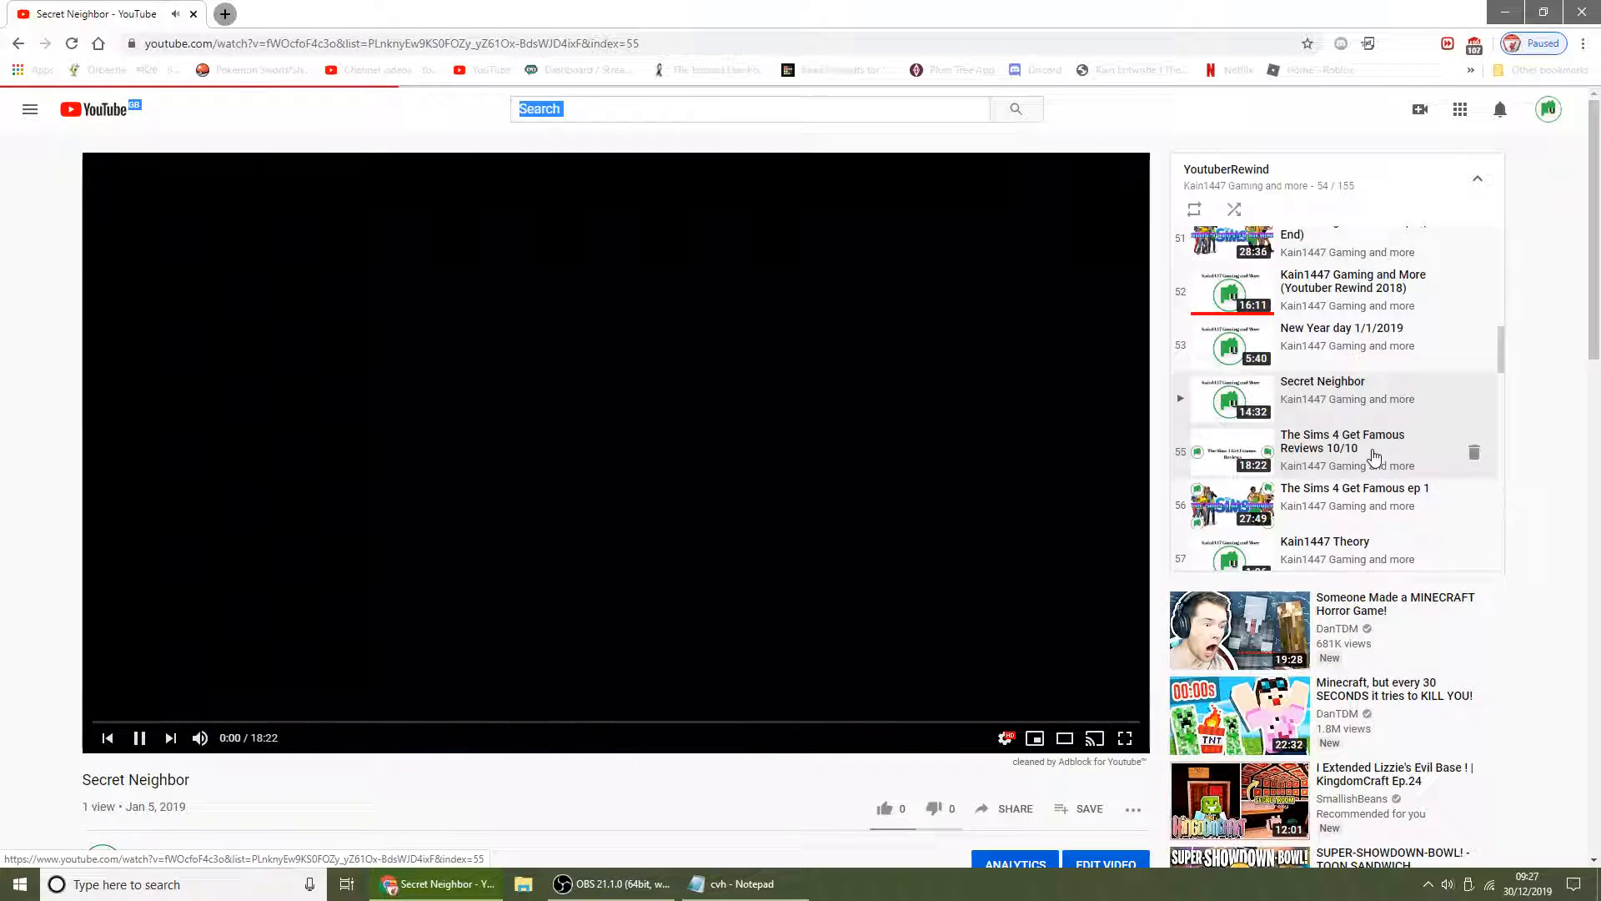
{"action": "left_click", "coordinate": [1343, 440]}
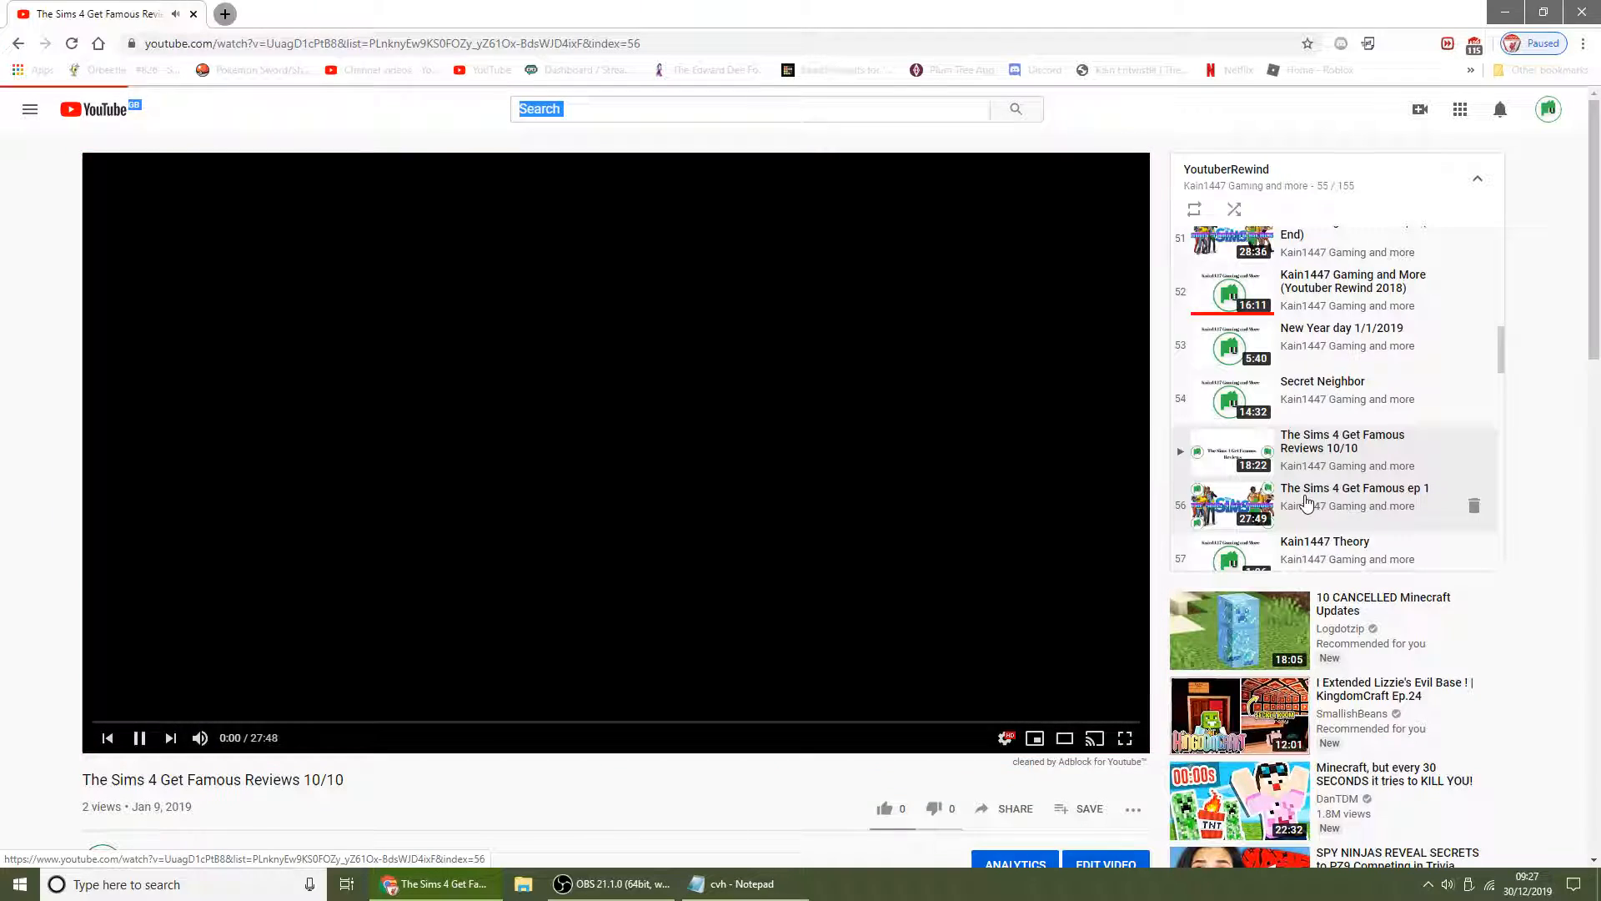
{"action": "left_click", "coordinate": [1354, 497]}
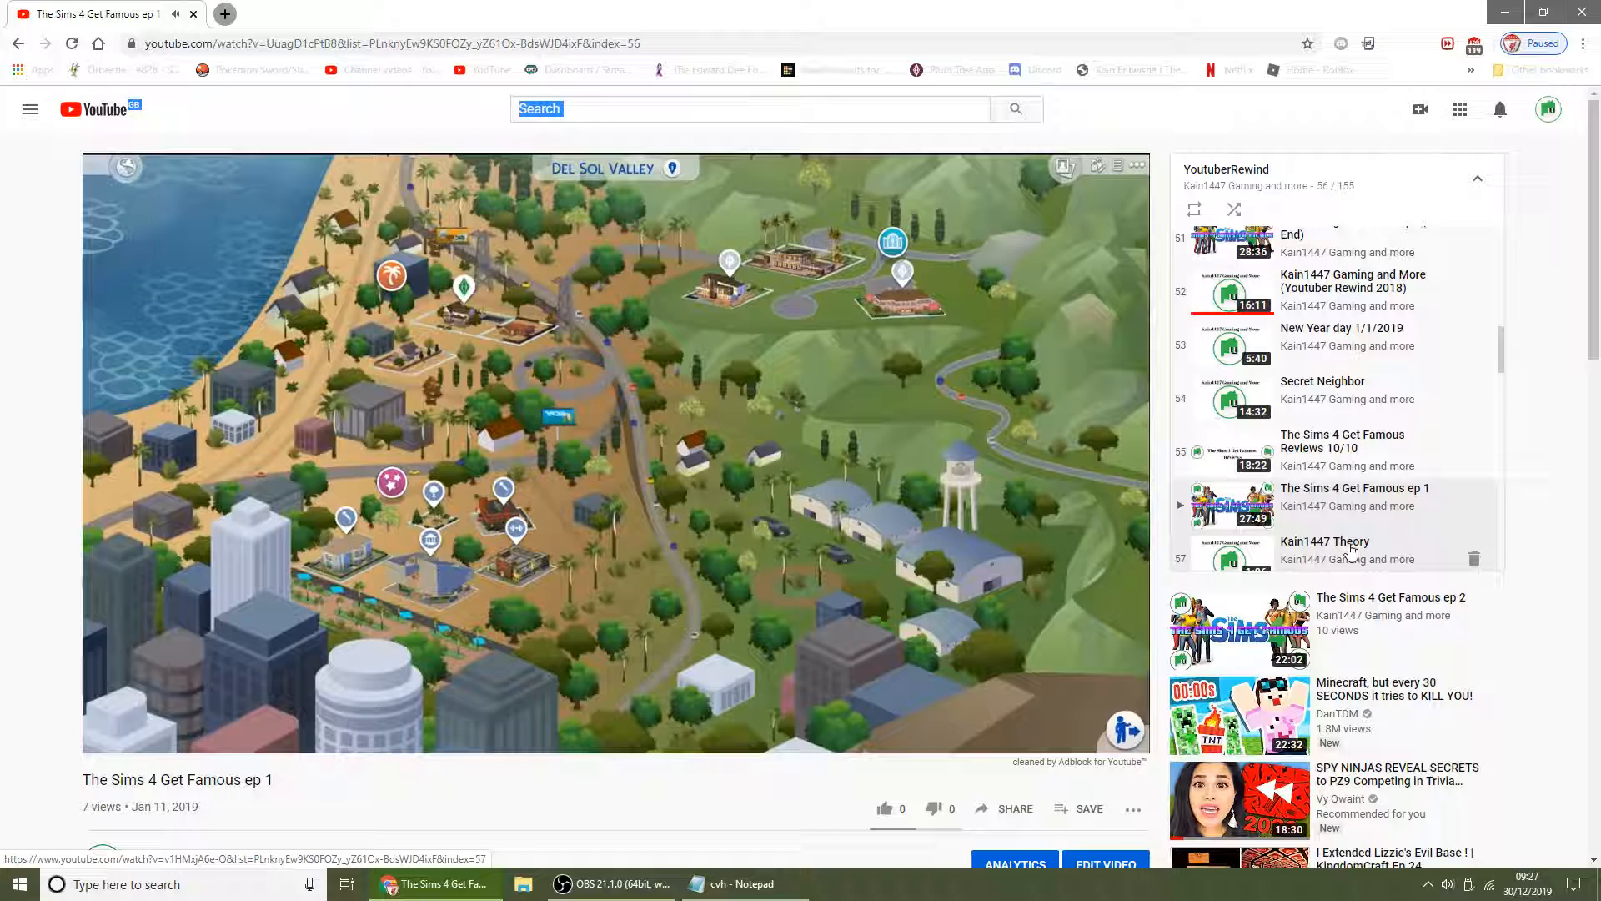
{"action": "left_click", "coordinate": [1349, 550]}
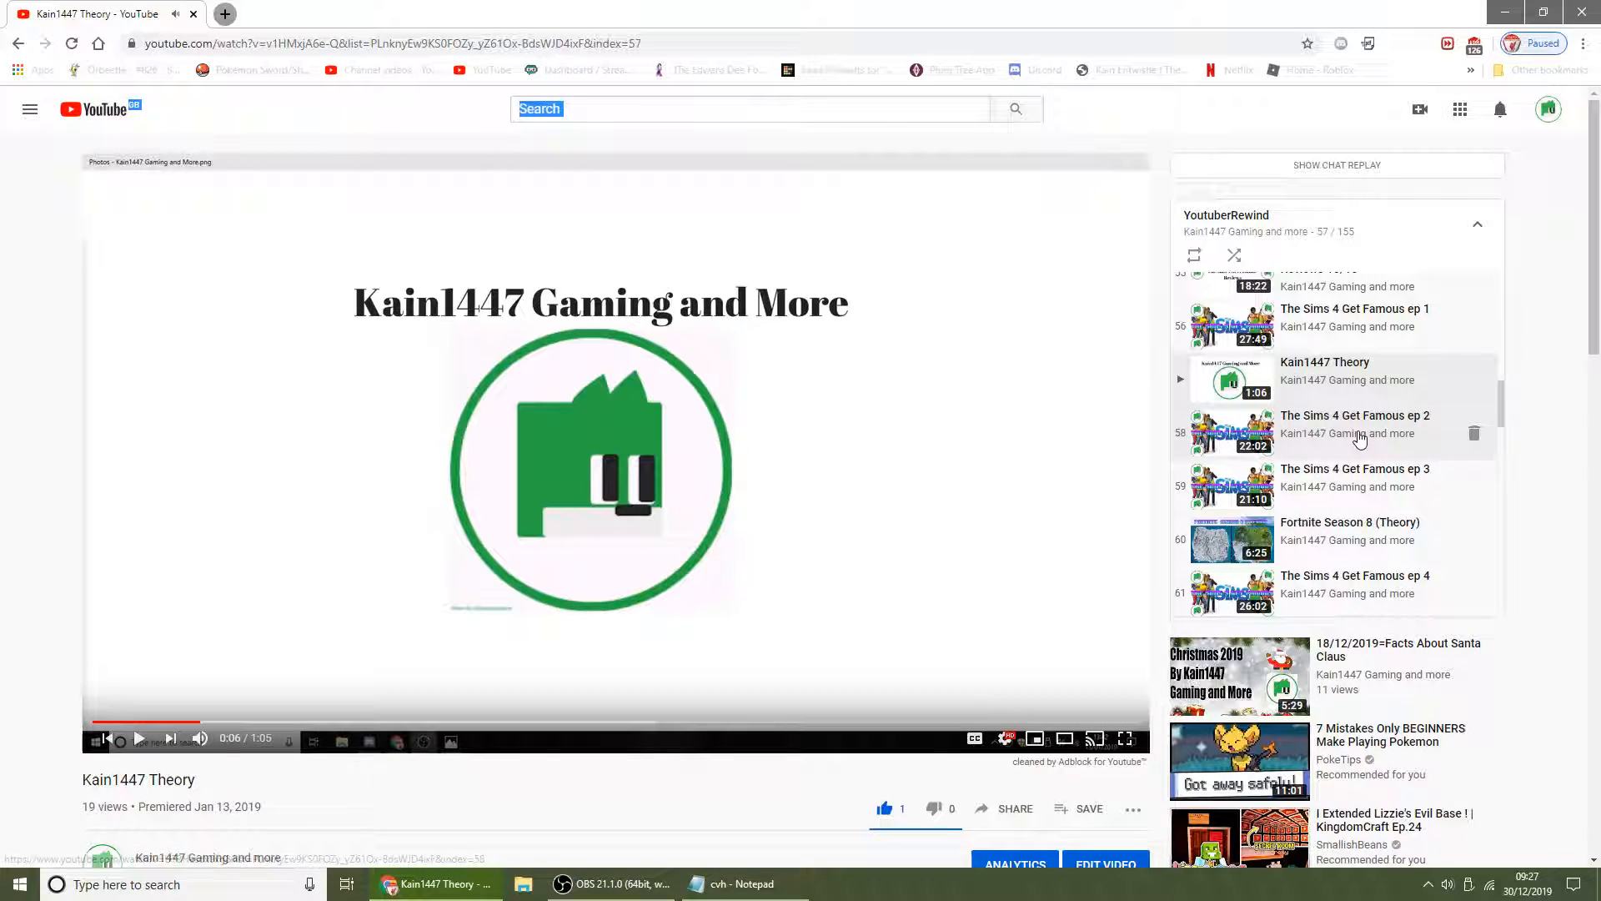
{"action": "left_click", "coordinate": [1354, 427]}
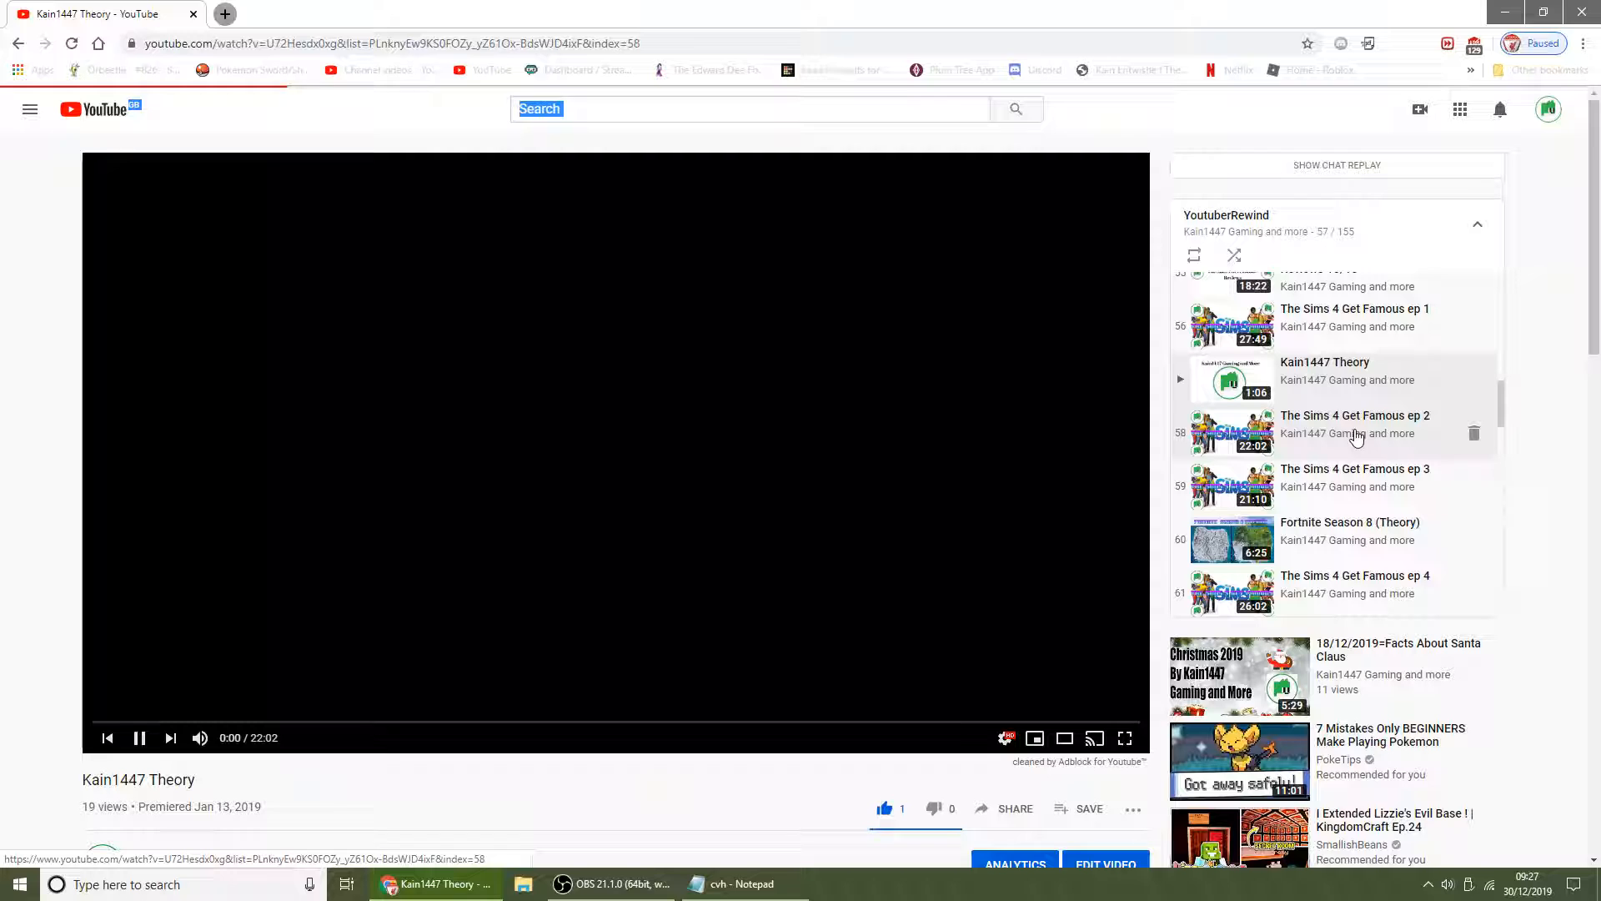
{"action": "left_click", "coordinate": [1354, 420]}
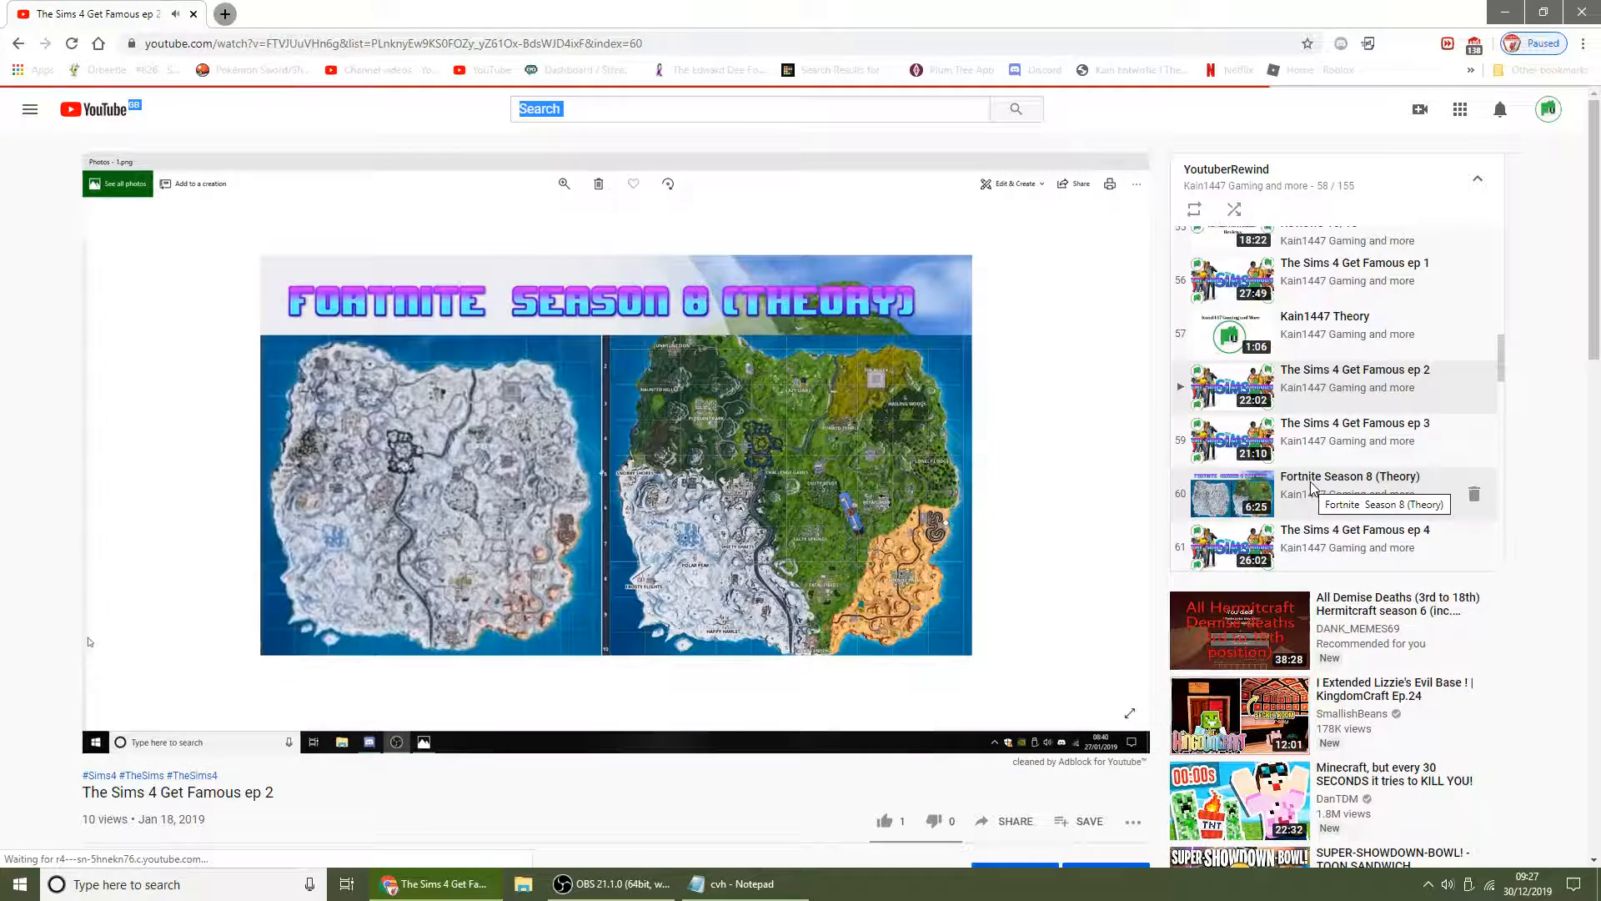
Play Fortnite Season 8 (Theory), then jump down the playlist to my YouTube channel plan
{"action": "left_click", "coordinate": [1351, 477]}
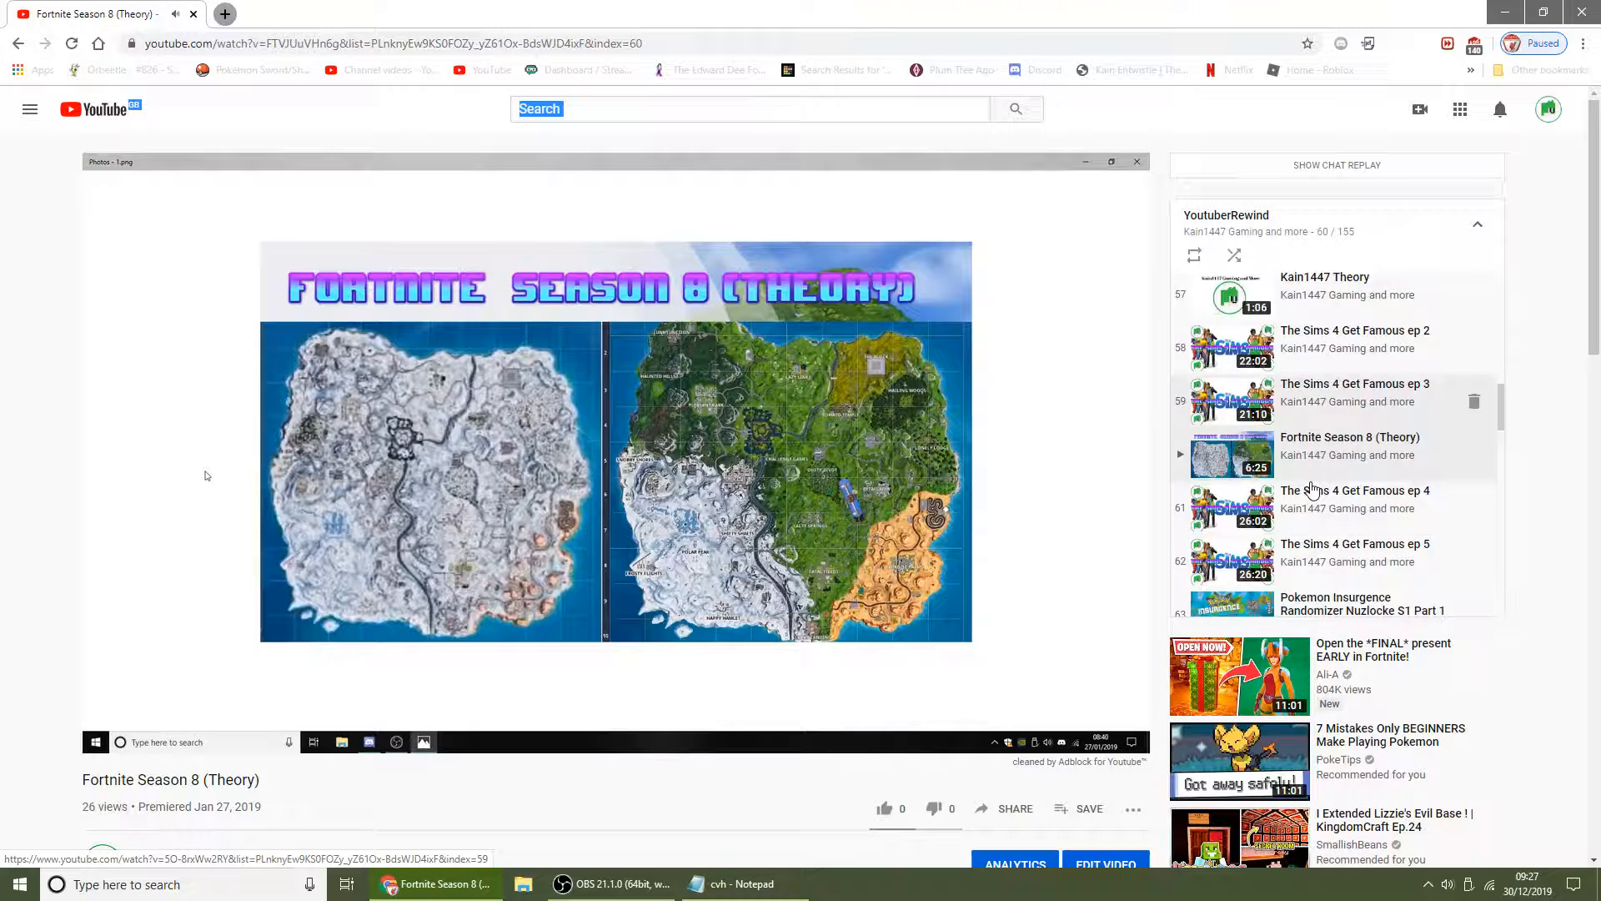
{"action": "scroll", "scroll_direction": "down", "scroll_amount": 3}
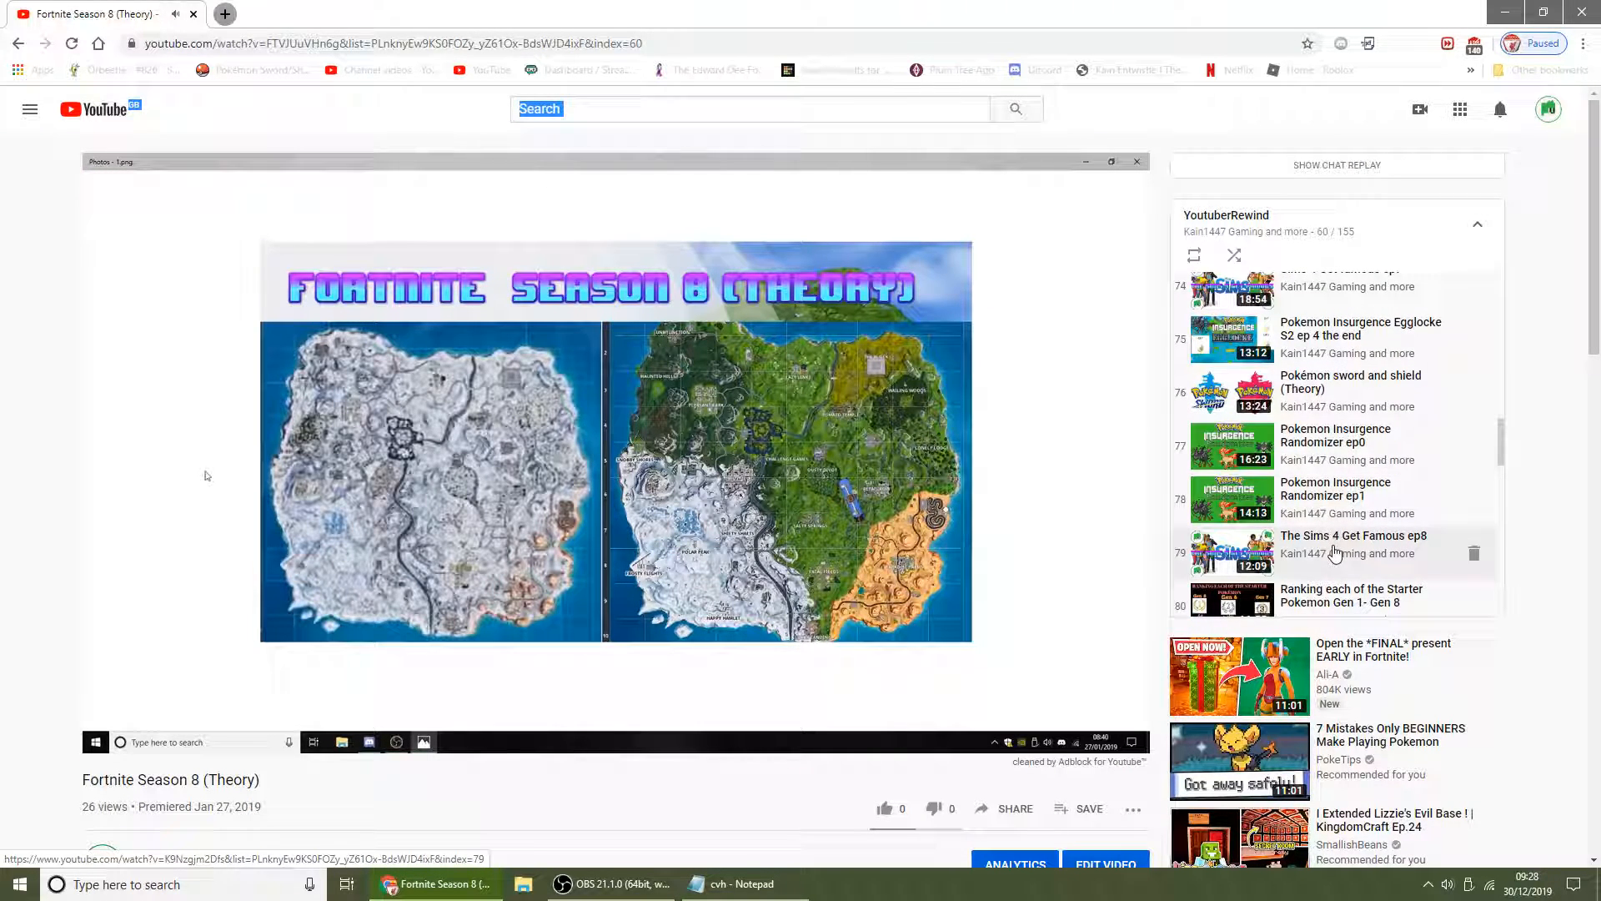
{"action": "scroll", "scroll_direction": "down", "scroll_amount": 3}
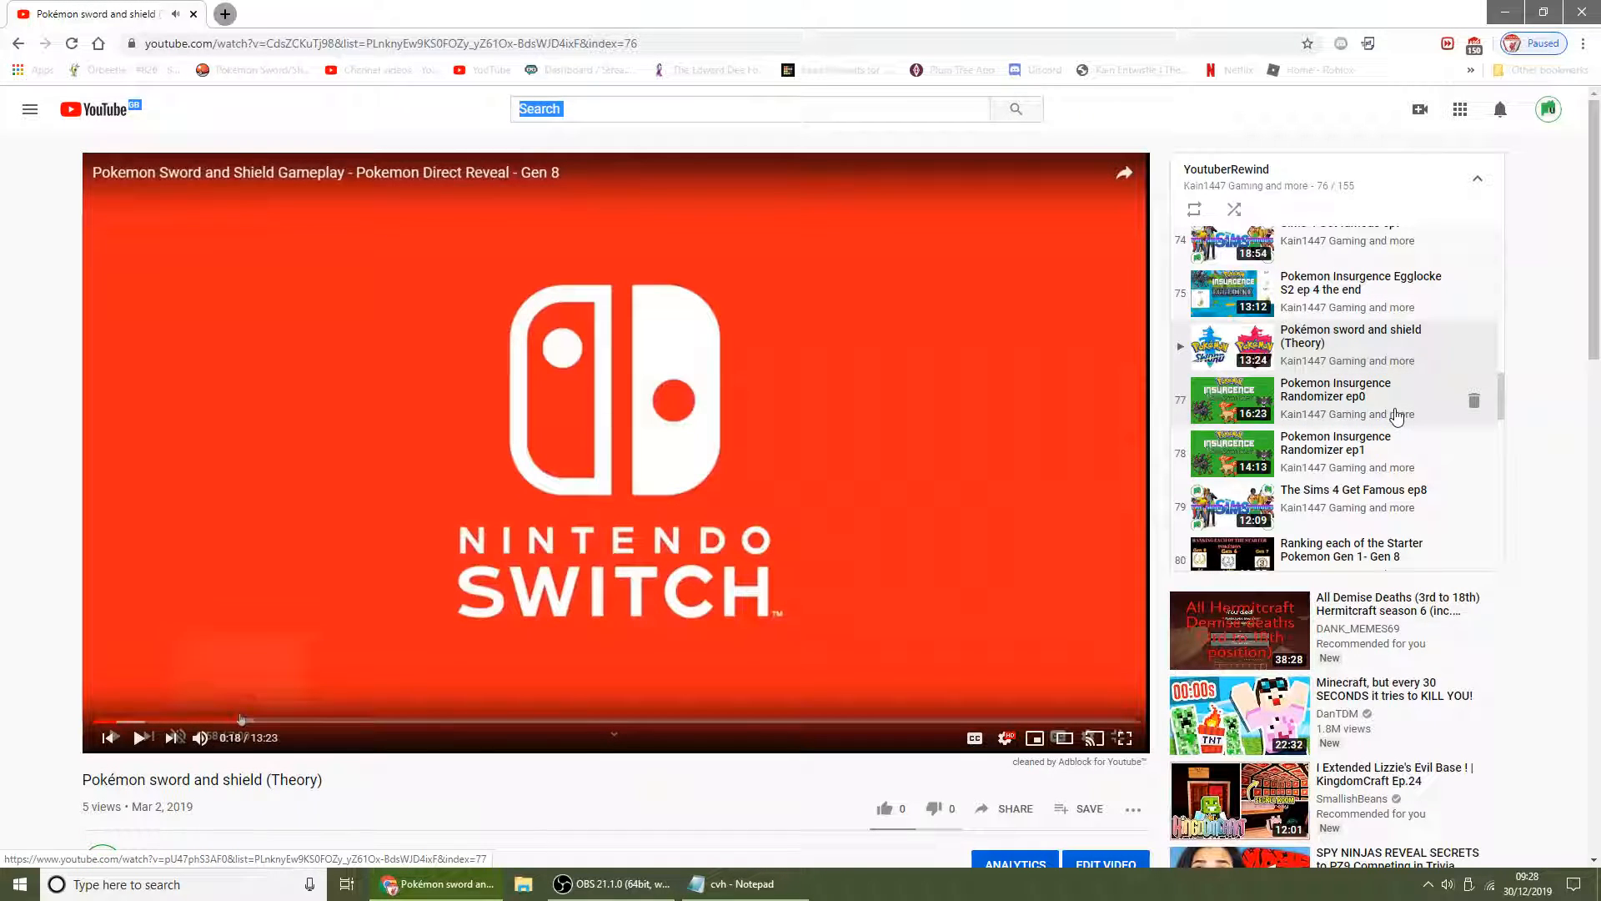
{"action": "scroll", "scroll_direction": "down", "scroll_amount": 3}
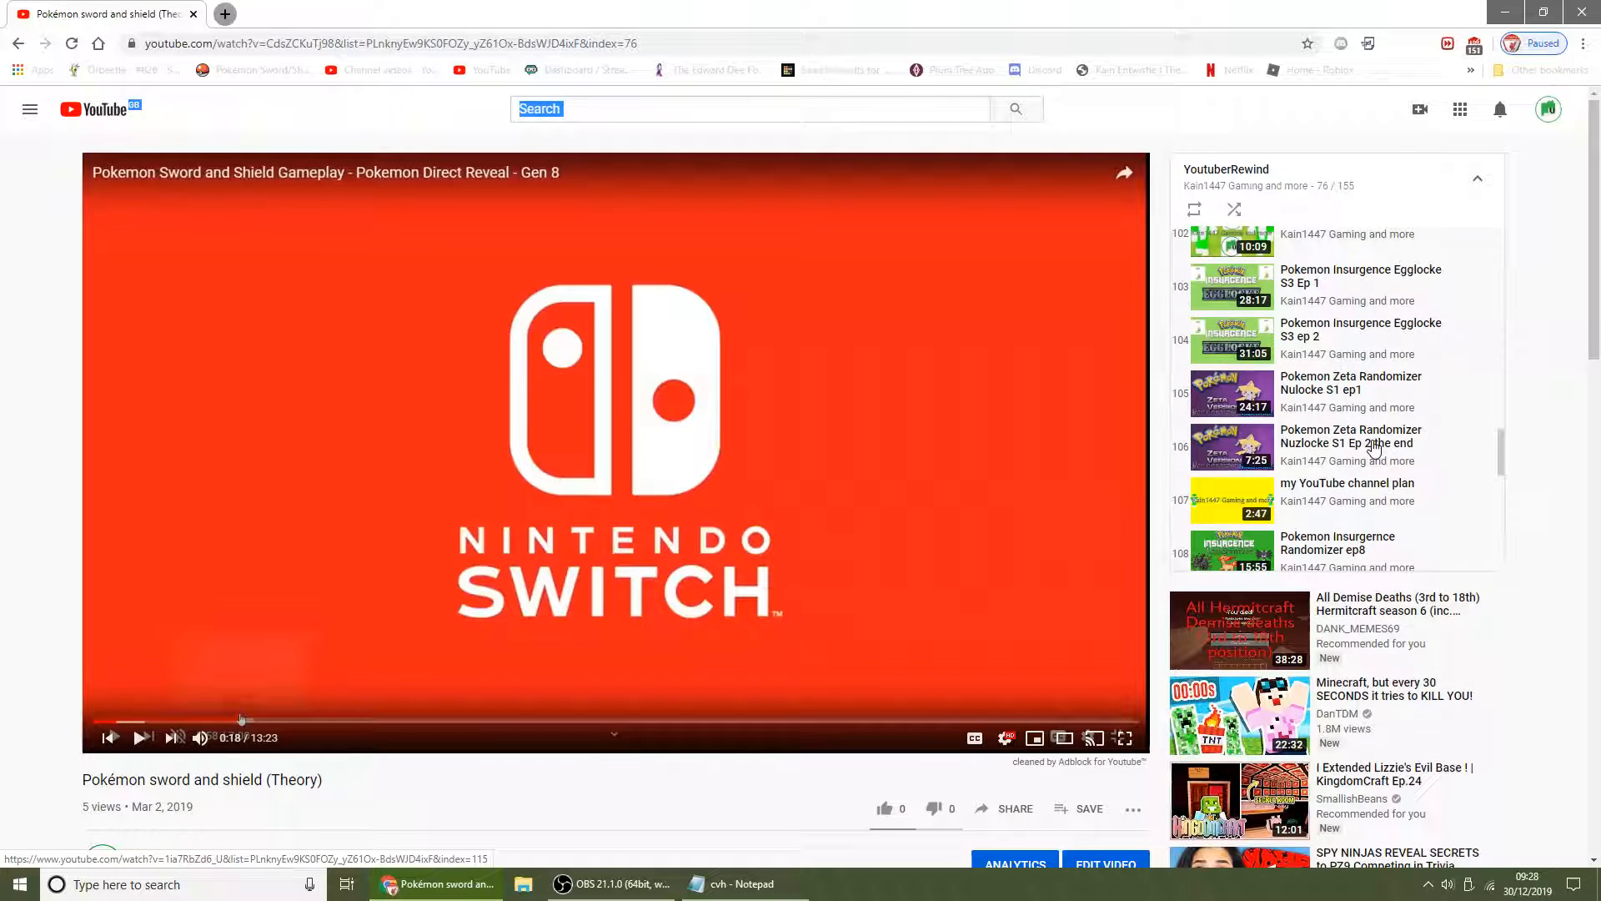
{"action": "left_click", "coordinate": [1347, 483]}
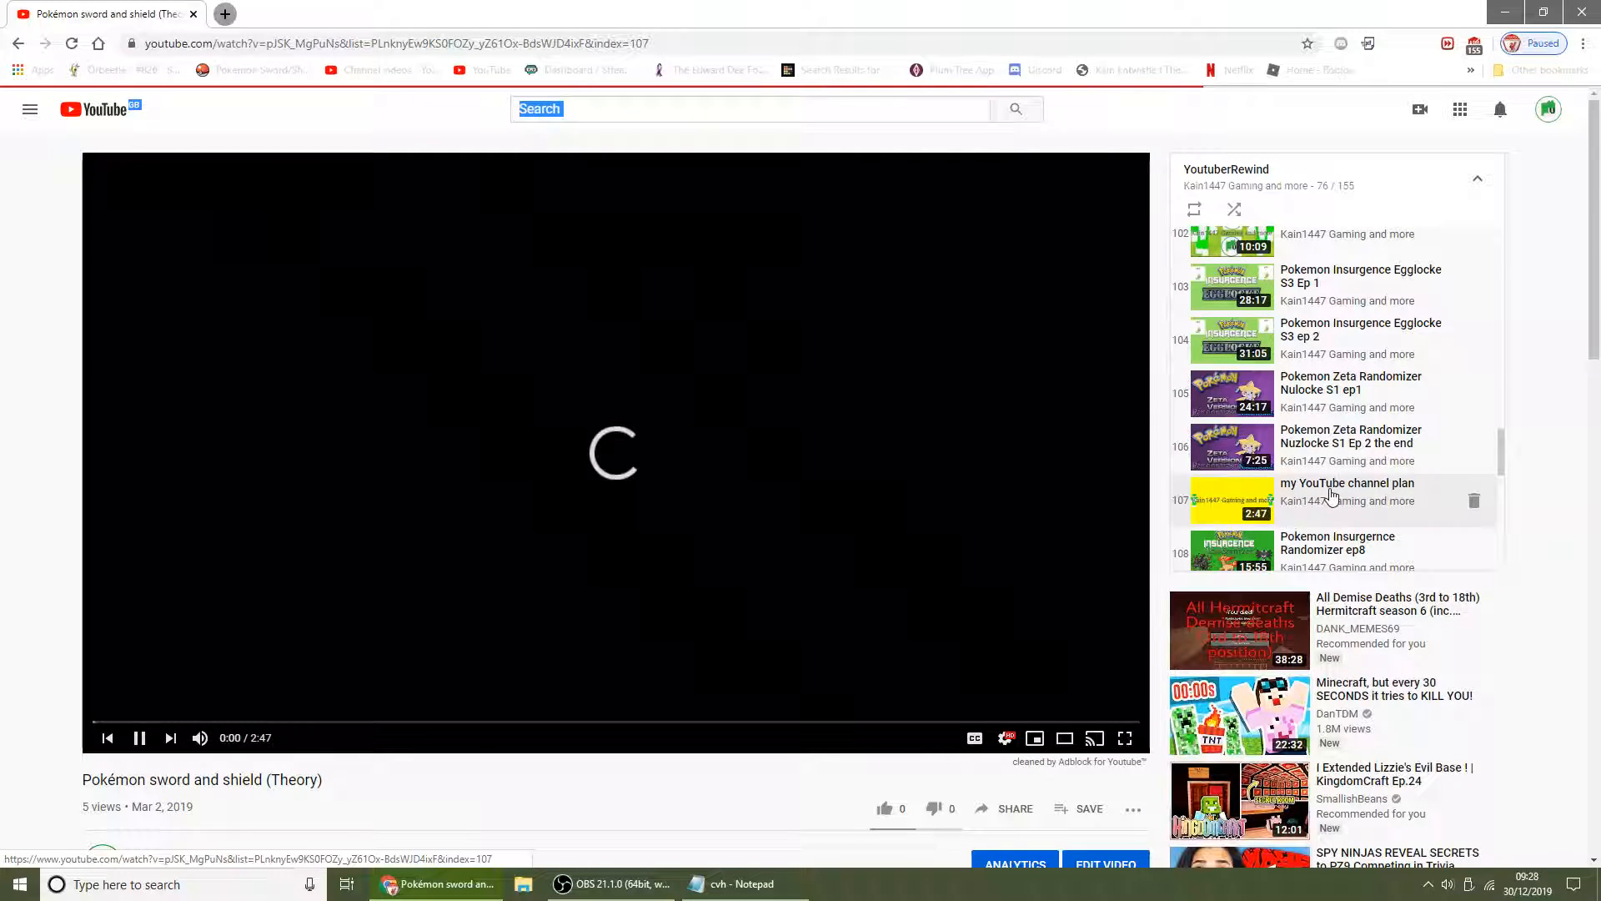
Go to the Kain1447 Gaming and more channel home page, keeping the video in the miniplayer
{"action": "left_click", "coordinate": [1347, 483]}
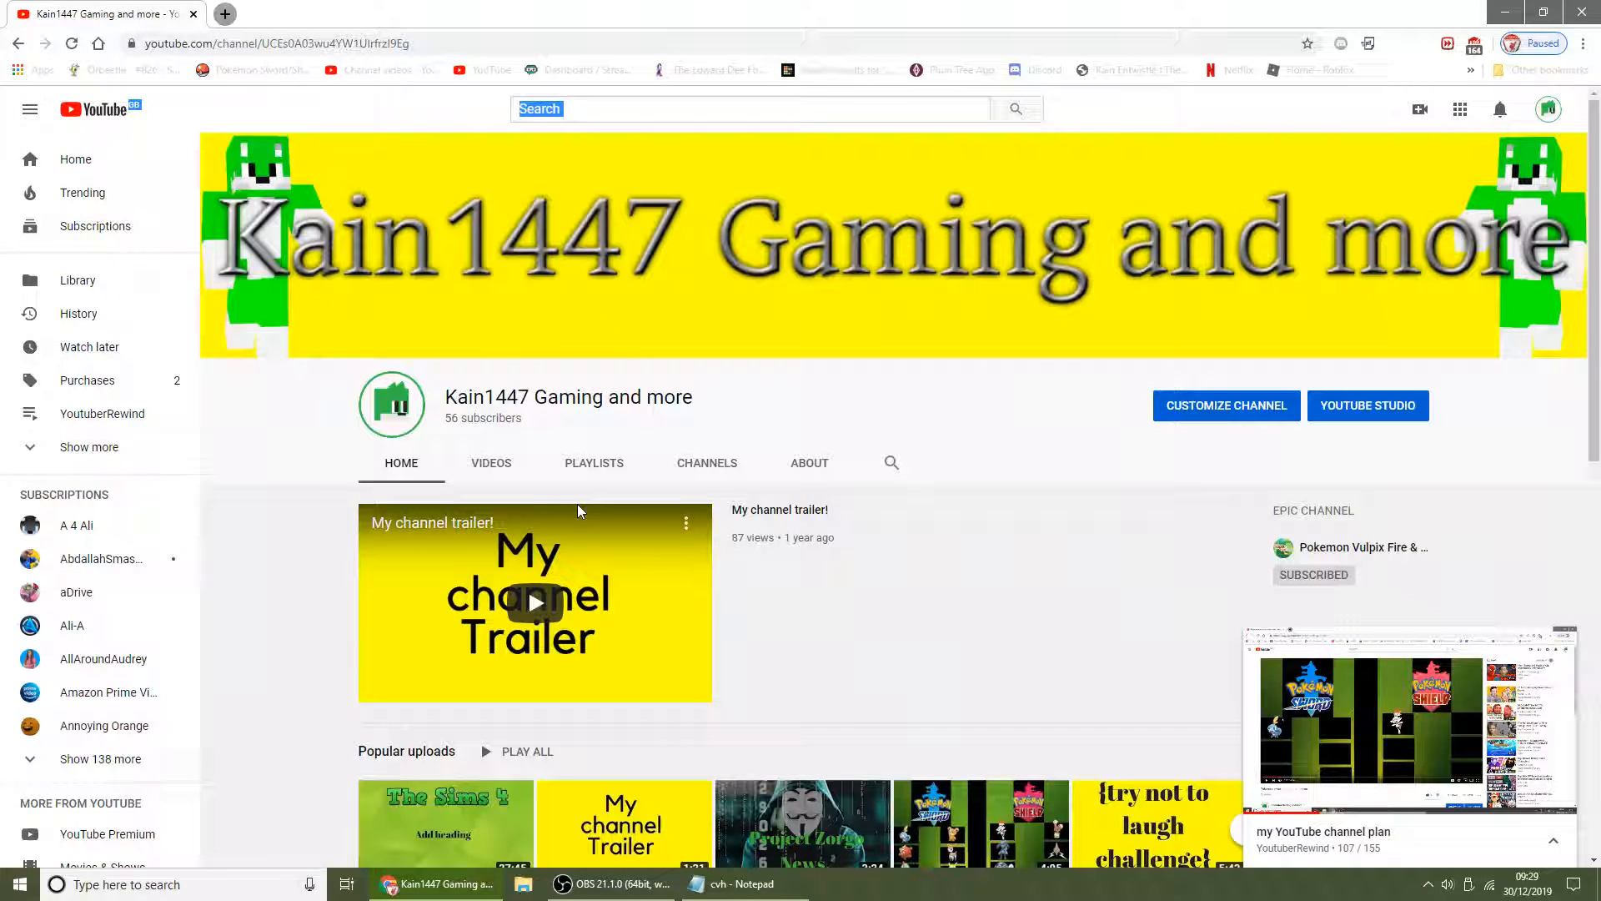
From the channel's playlists, start the YoutuberRewind playlist at My channel trailer!
{"action": "left_click", "coordinate": [594, 464]}
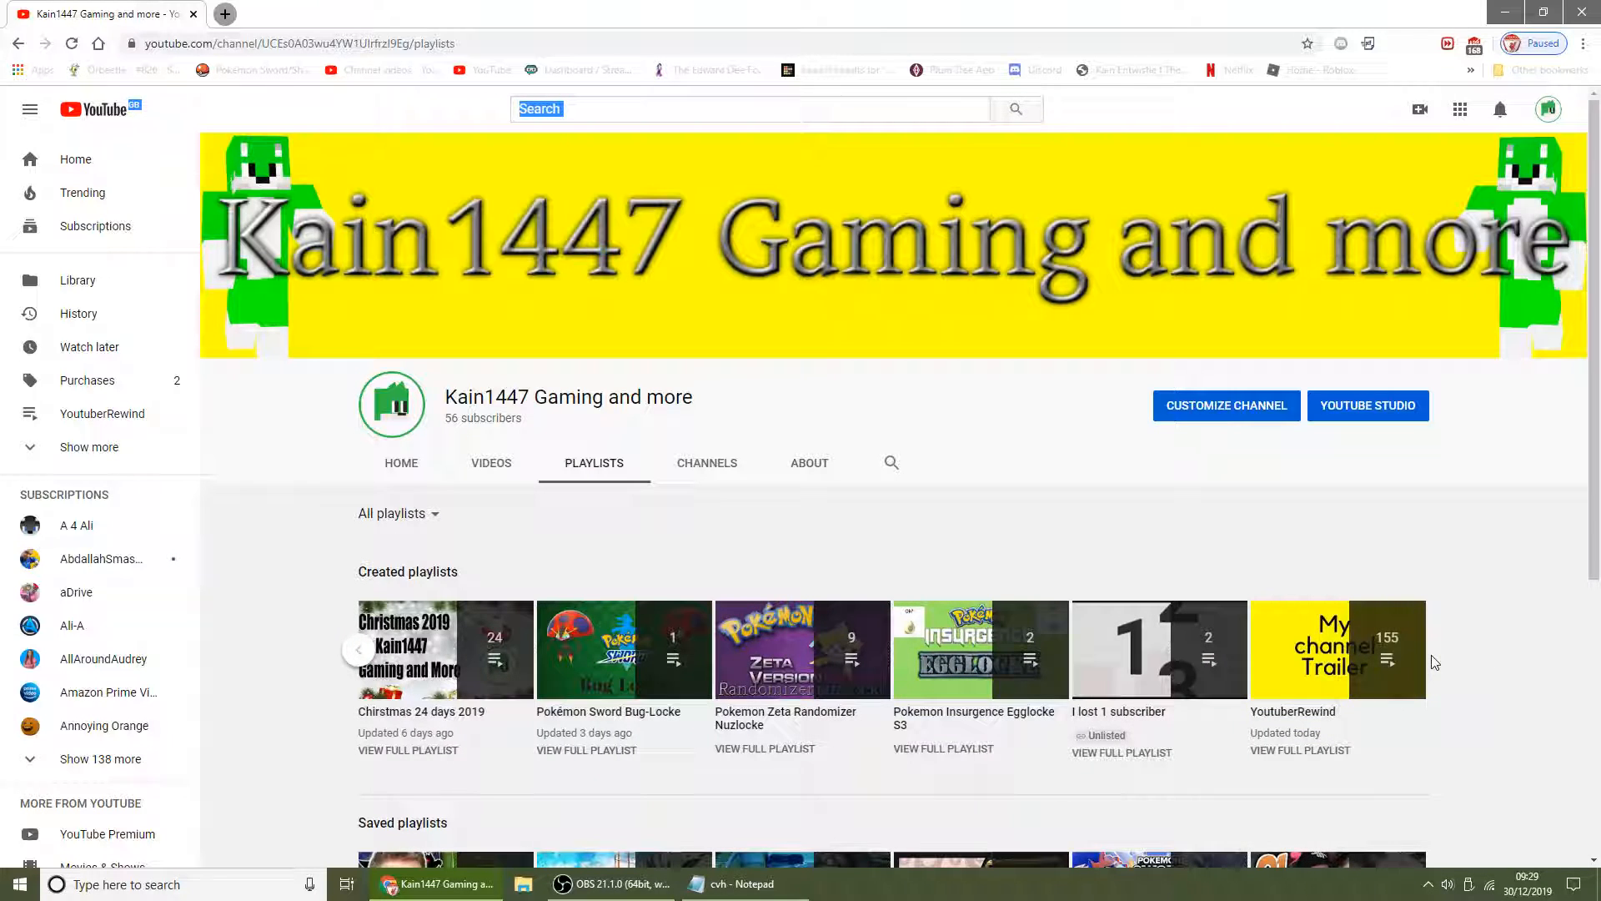
{"action": "left_click", "coordinate": [1299, 649]}
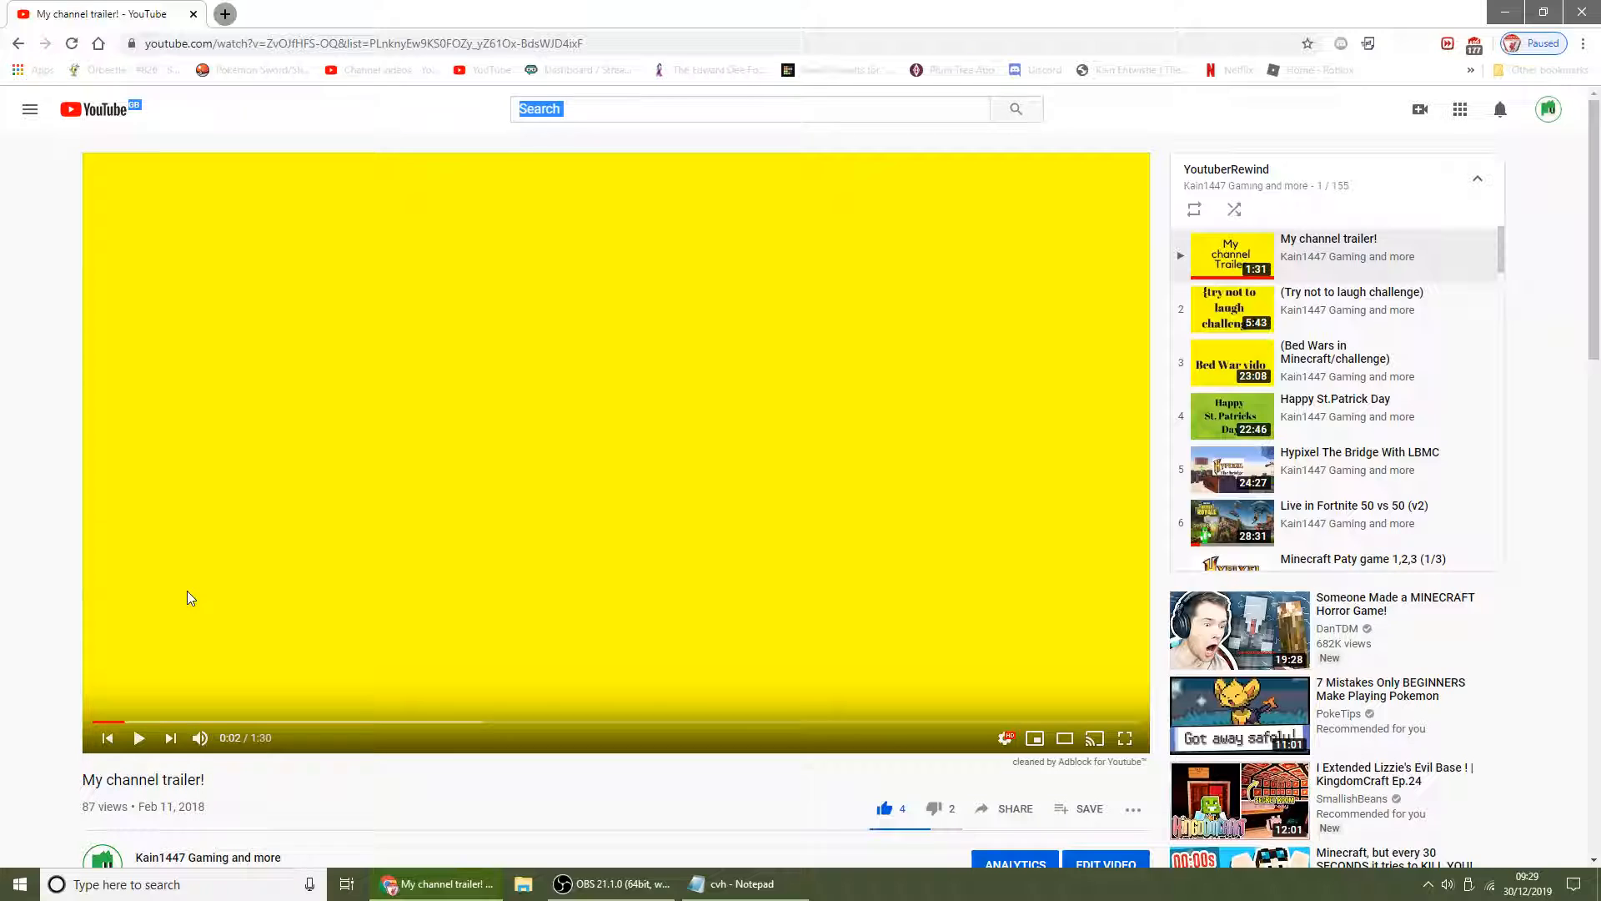
{"action": "mouse_move", "coordinate": [685, 487]}
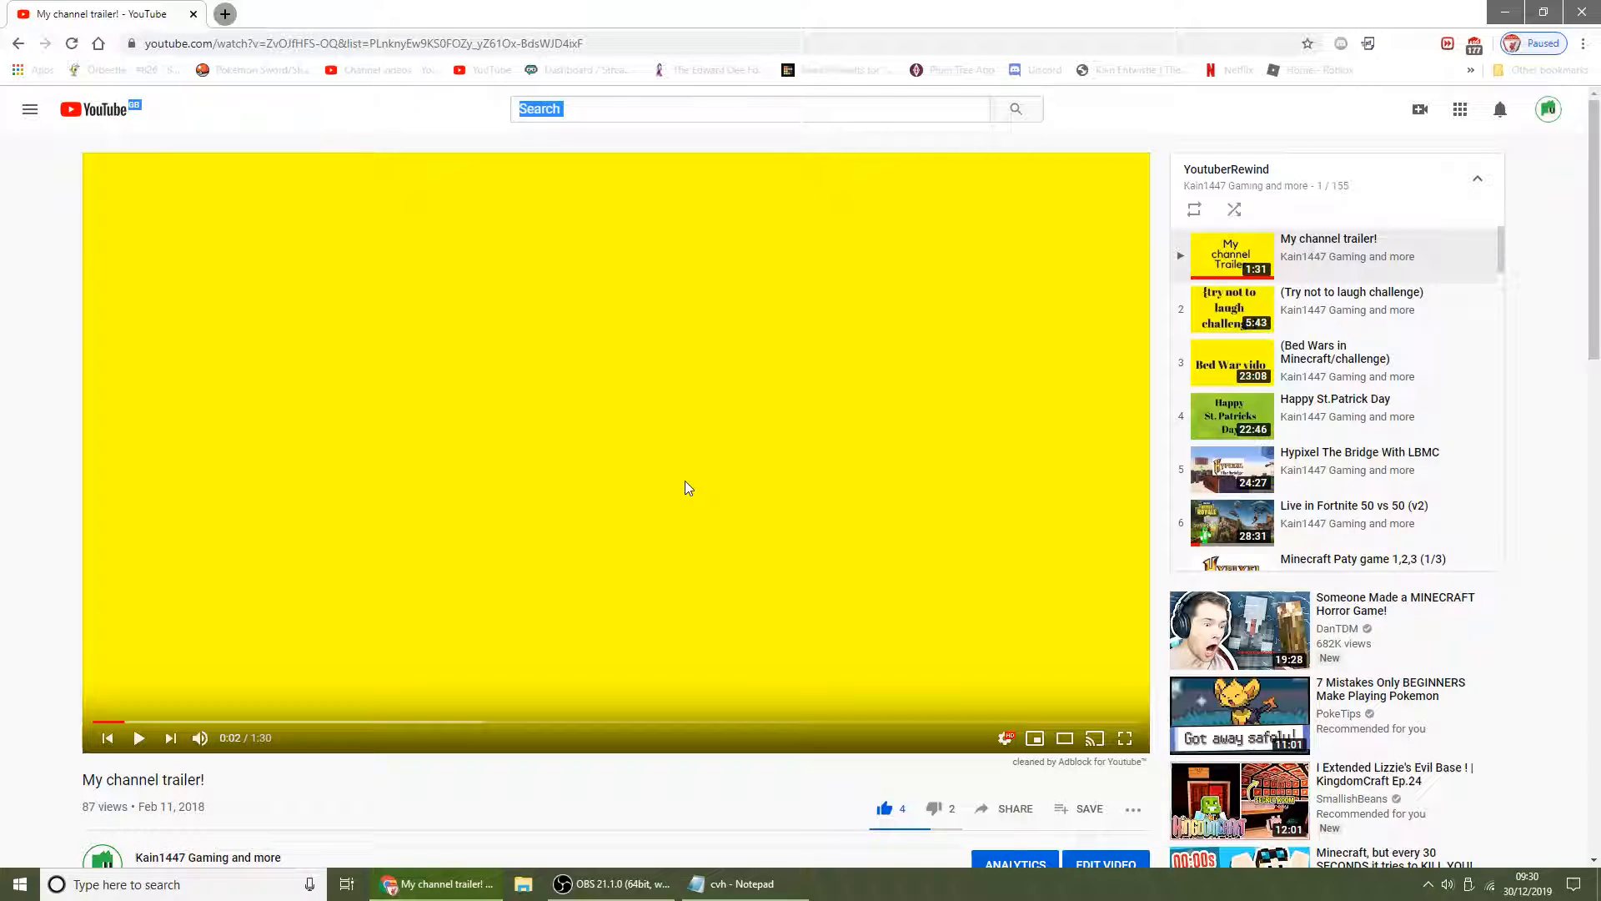
{"action": "mouse_move", "coordinate": [417, 448]}
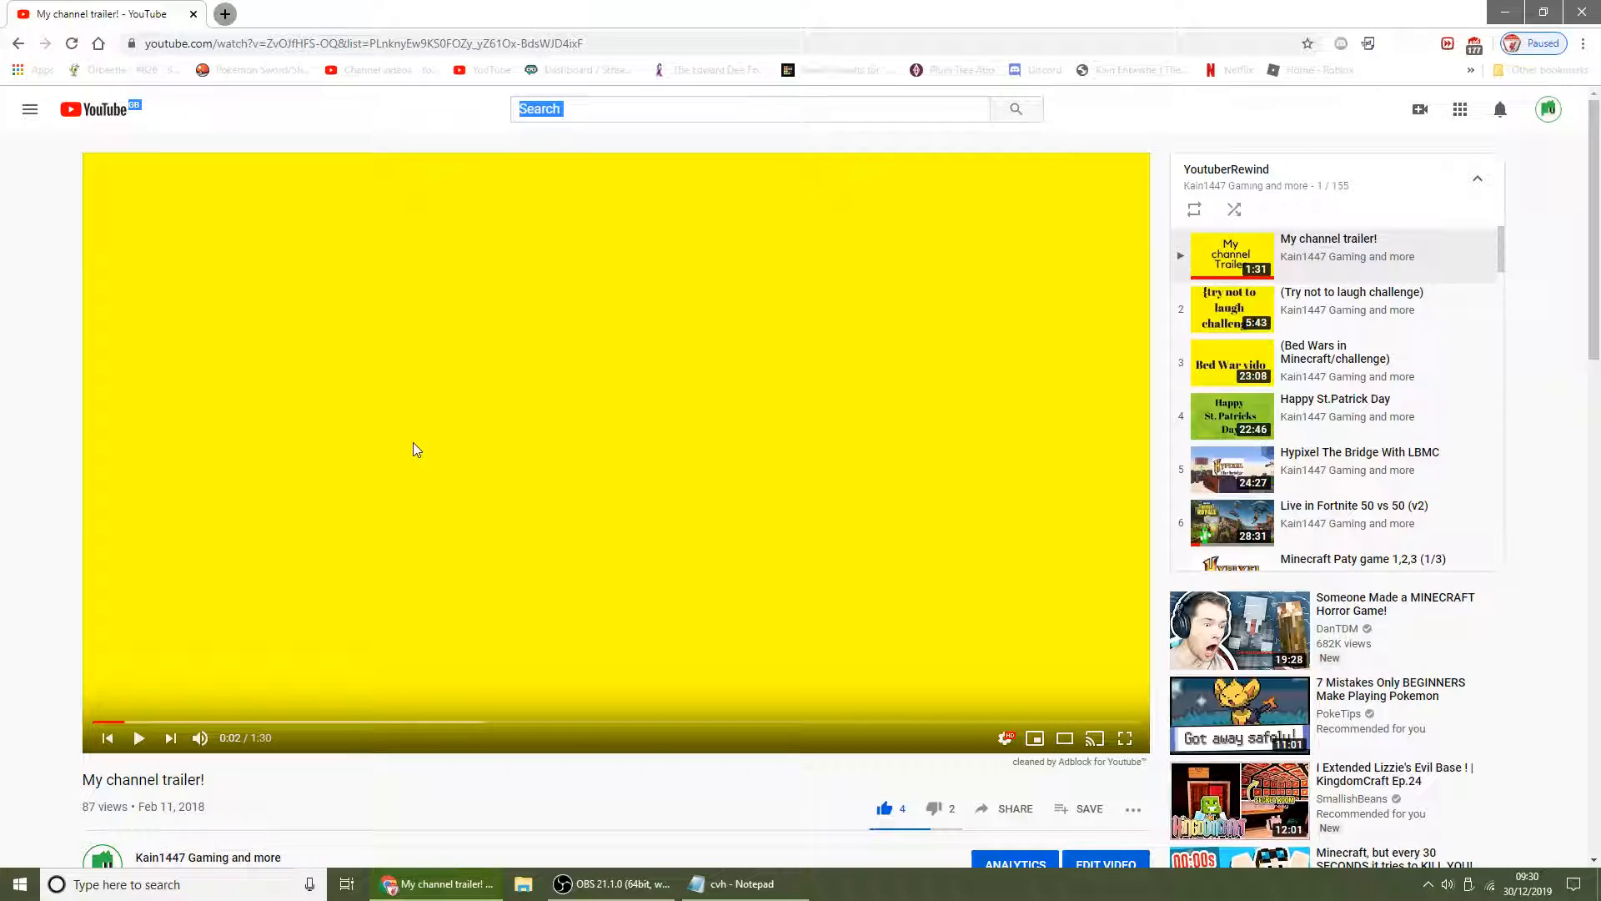